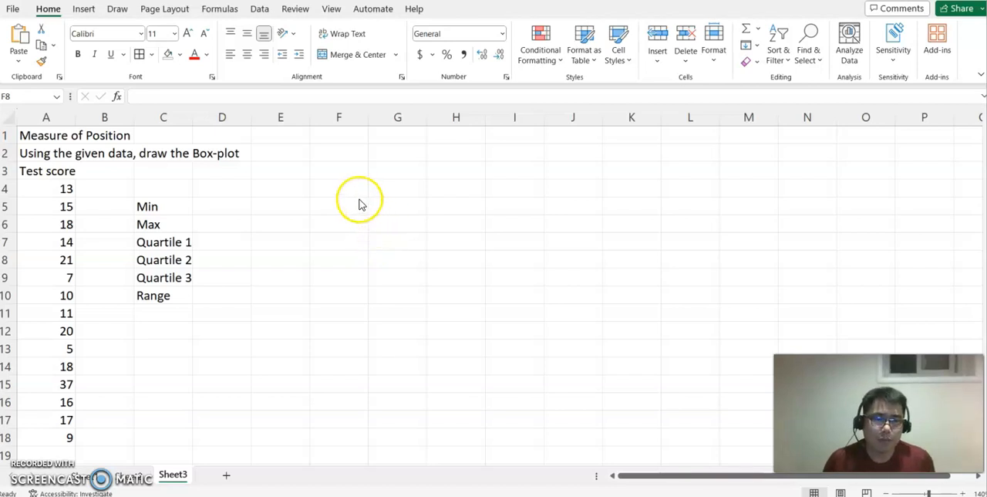
mouse_move(335, 169)
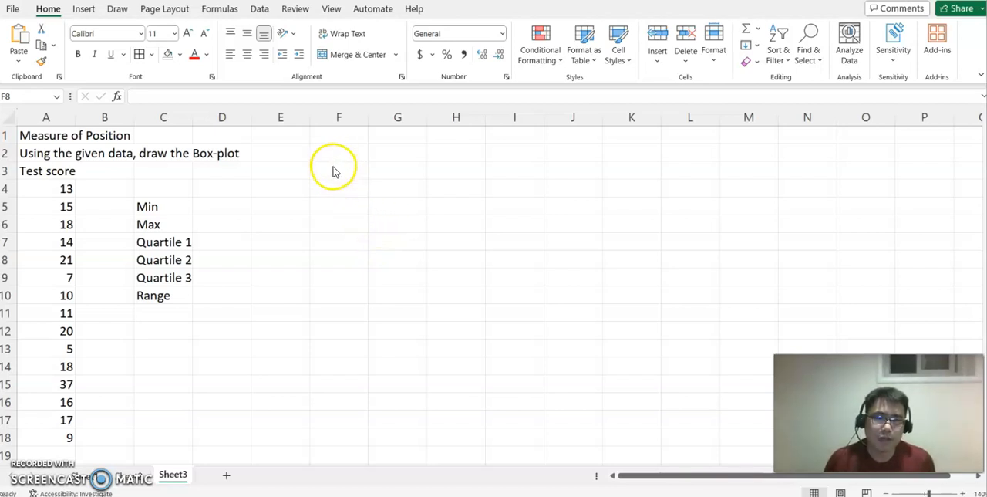
mouse_move(347, 202)
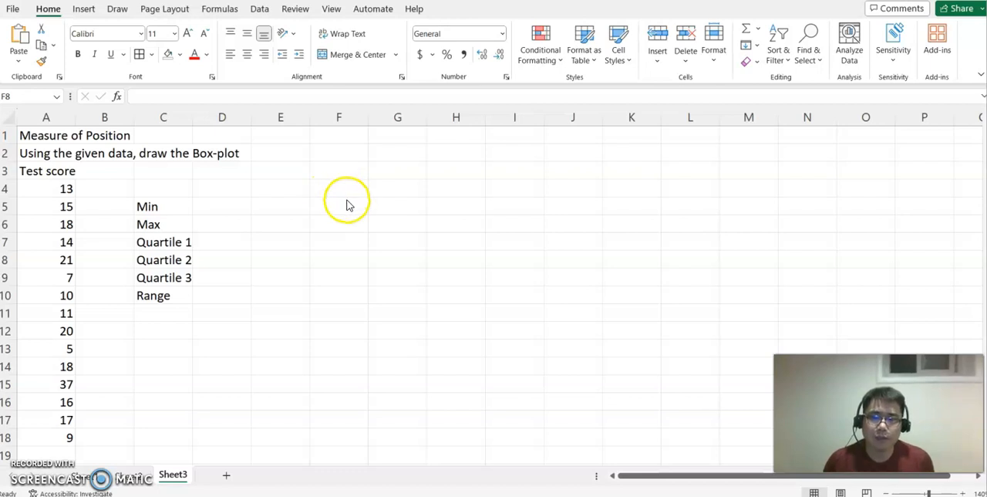
mouse_move(343, 225)
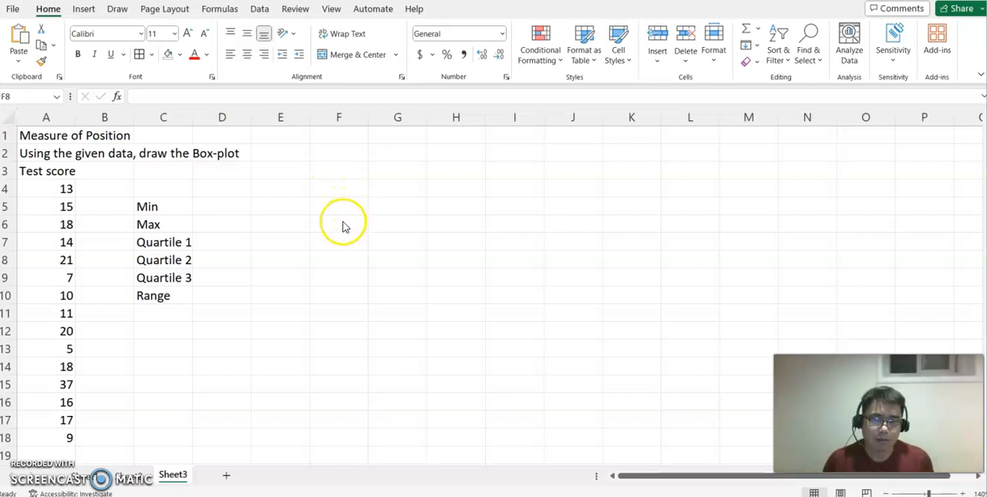
mouse_move(267, 223)
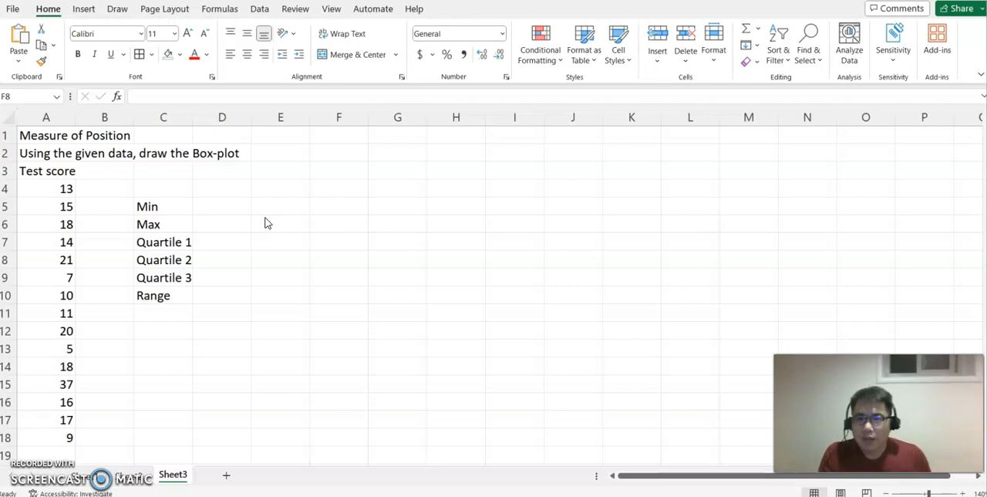
Enter =MIN(A4:A18) in D5 to get the minimum score of 5
click(69, 438)
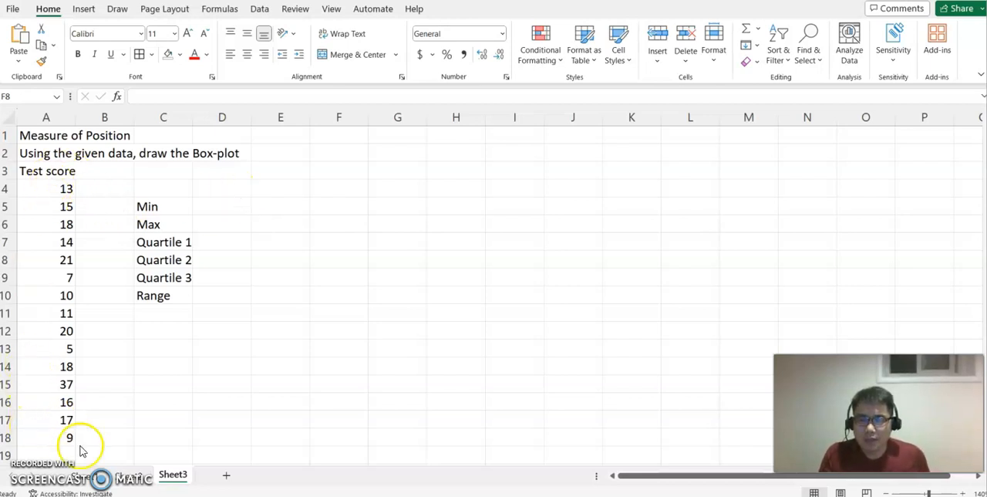
mouse_move(106, 335)
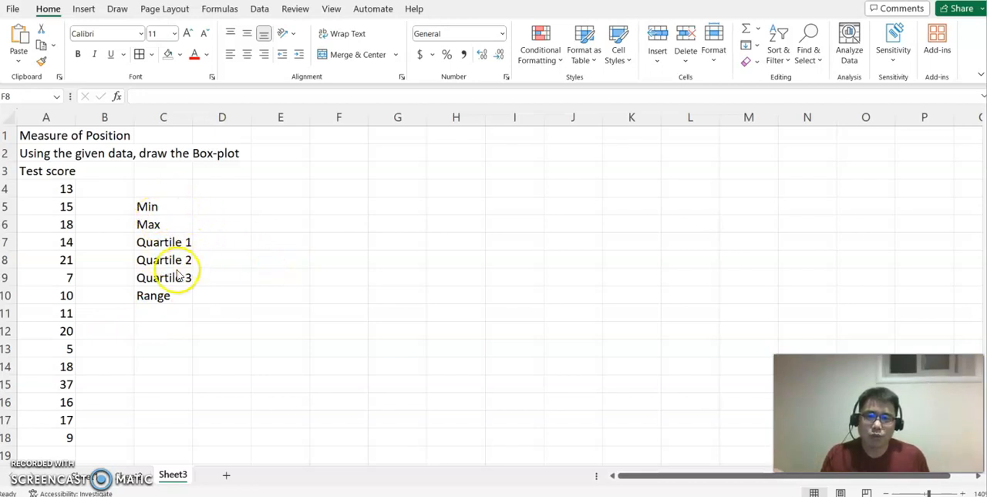
mouse_move(299, 304)
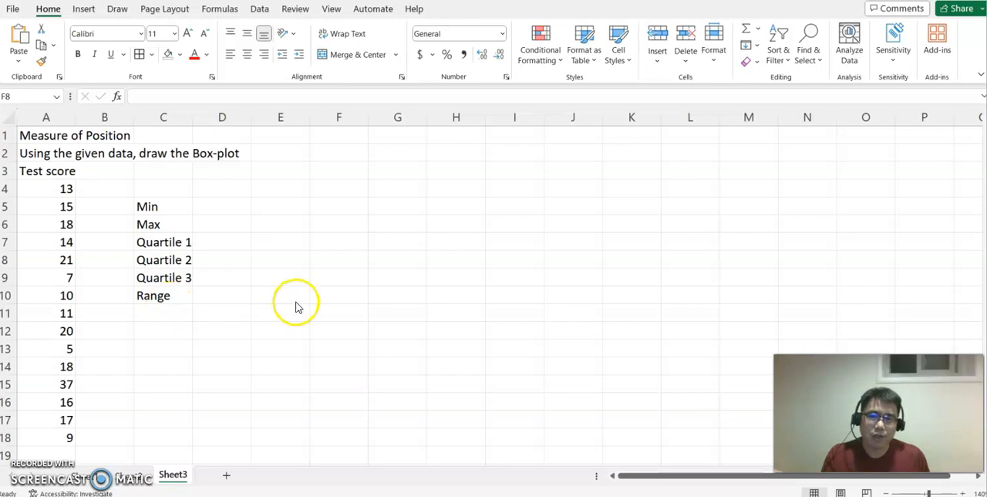
mouse_move(316, 293)
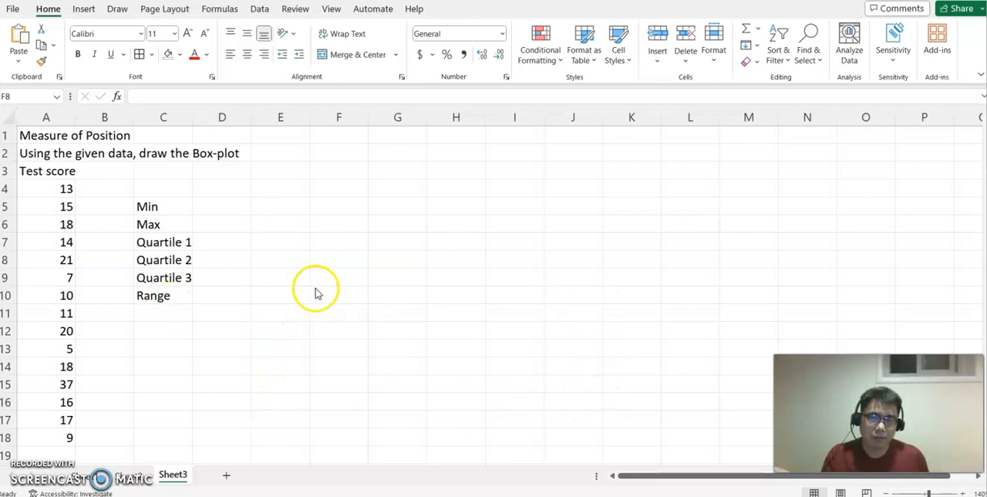
mouse_move(285, 301)
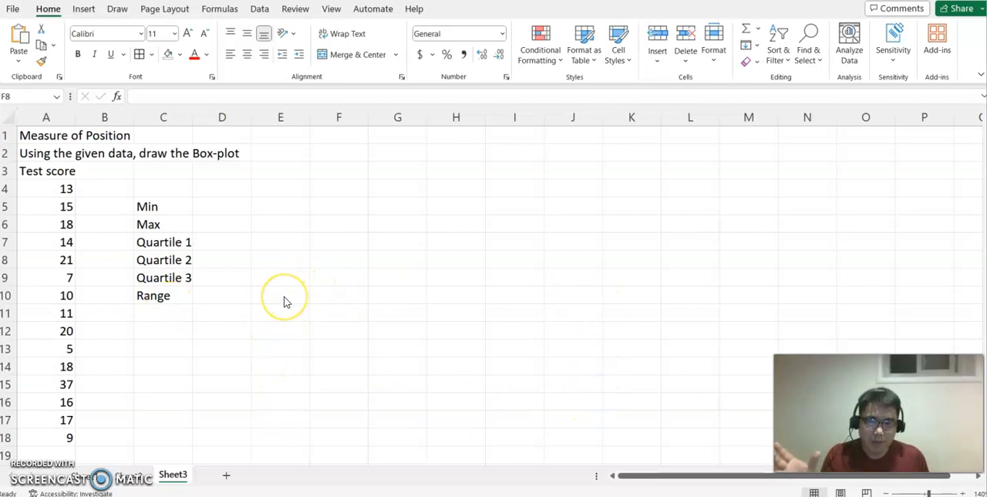
mouse_move(289, 248)
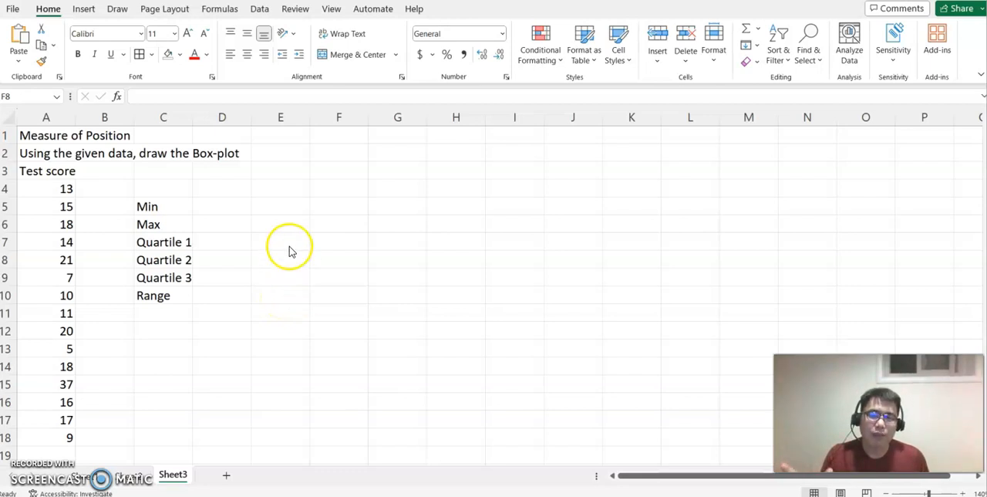
mouse_move(160, 192)
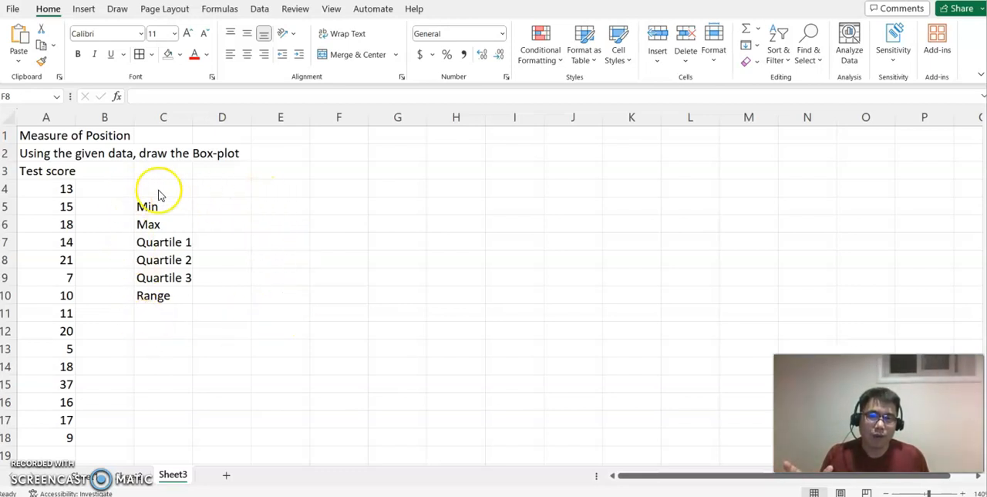
mouse_move(139, 206)
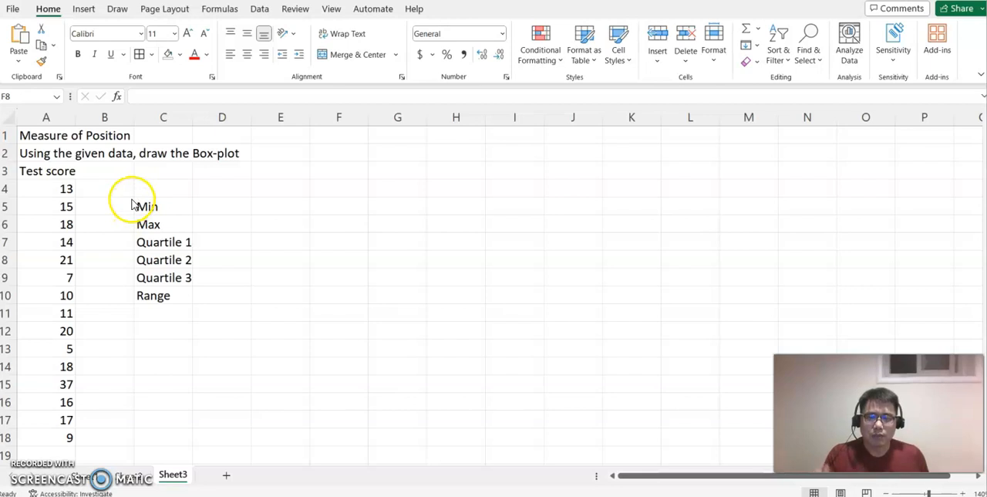
click(222, 206)
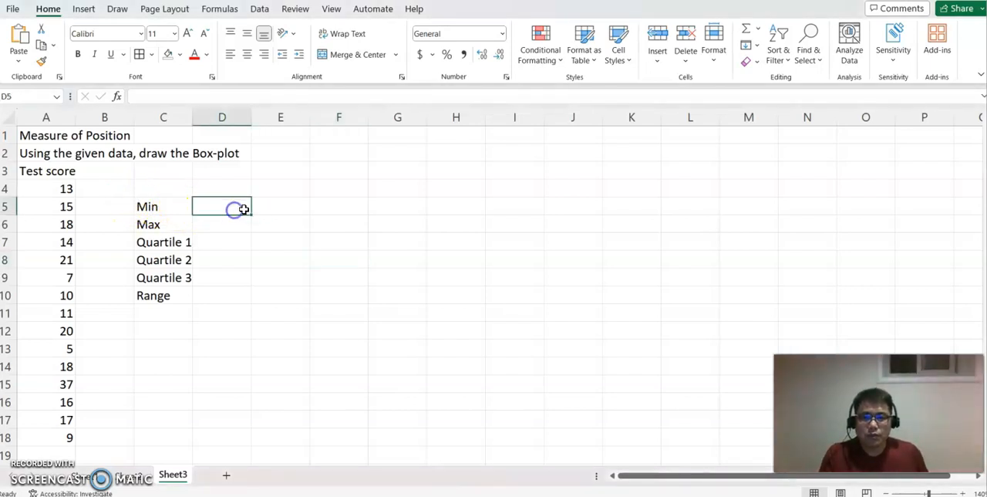
text(=)
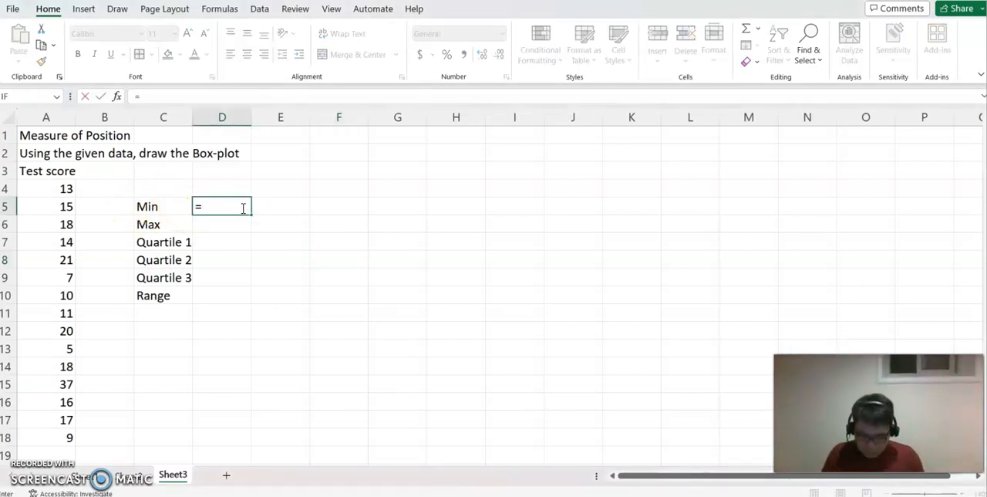
text(min)
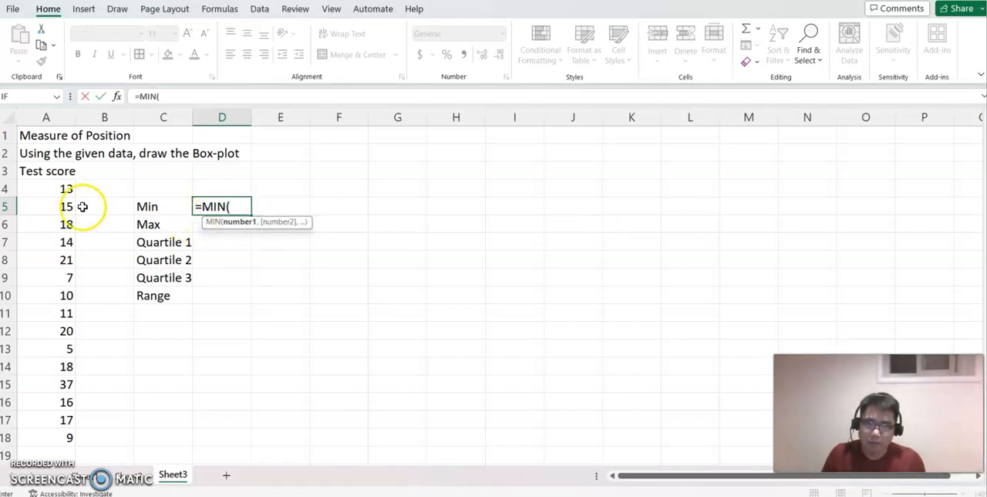
drag(66, 188, 66, 437)
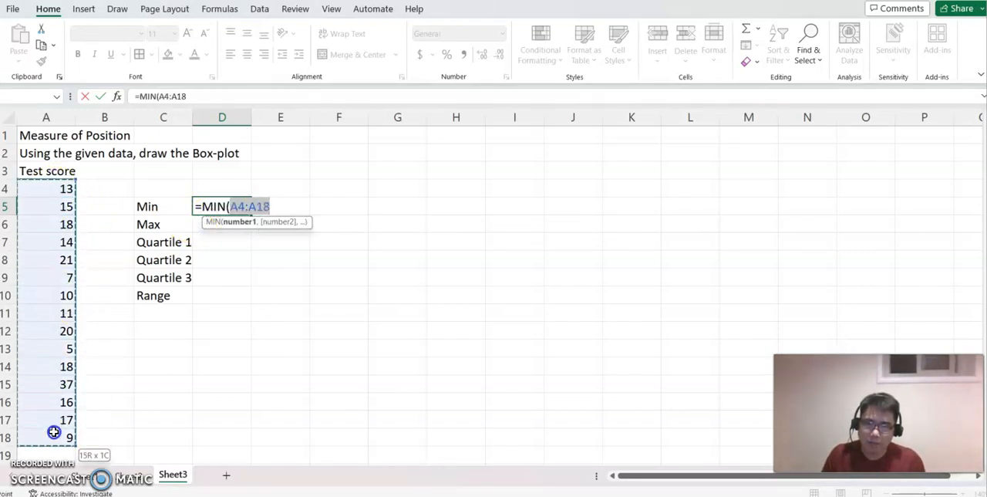
key(Return)
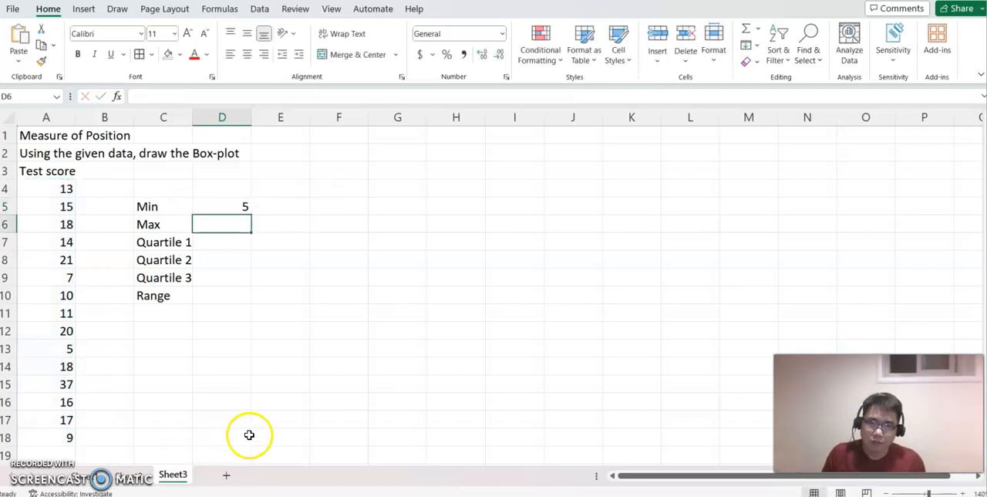
Add the maximum =MAX(A4:A18), giving 37, and the range =D6-D5, giving 32
text(=max)
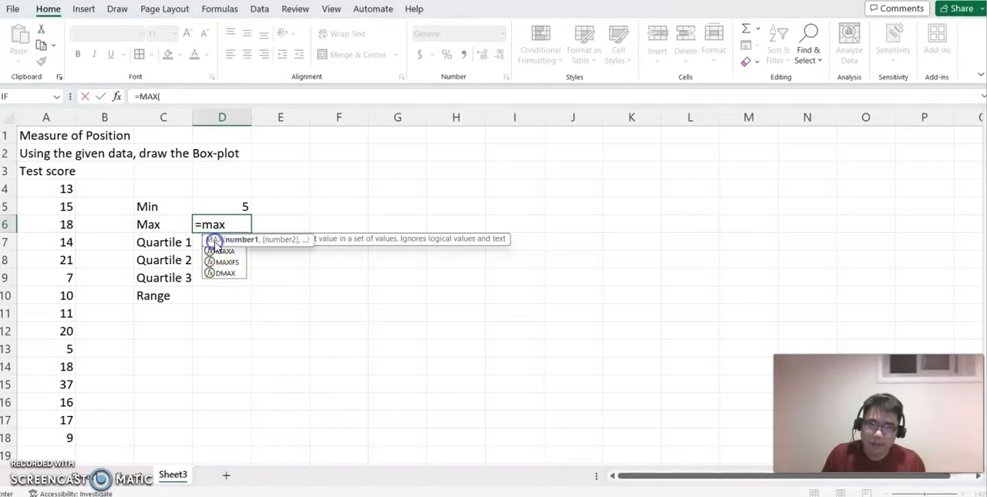
drag(46, 188, 45, 437)
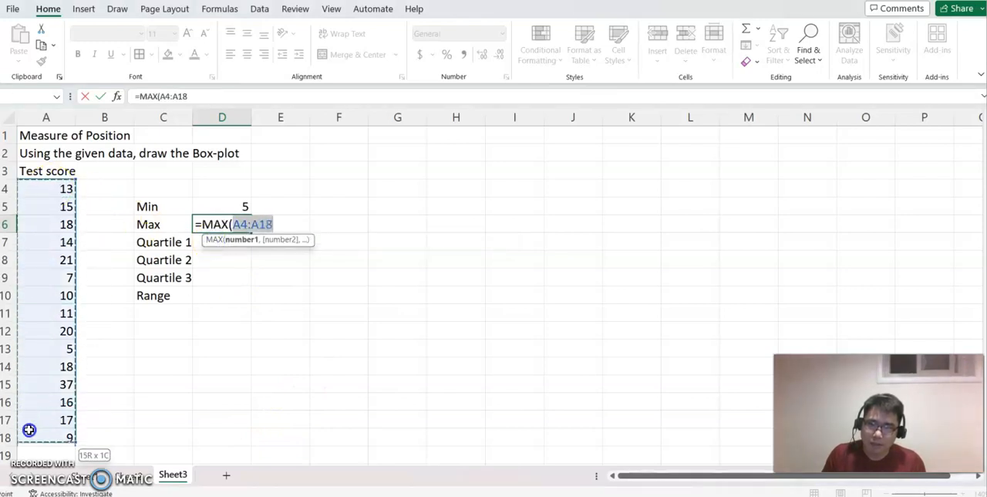
key(Return)
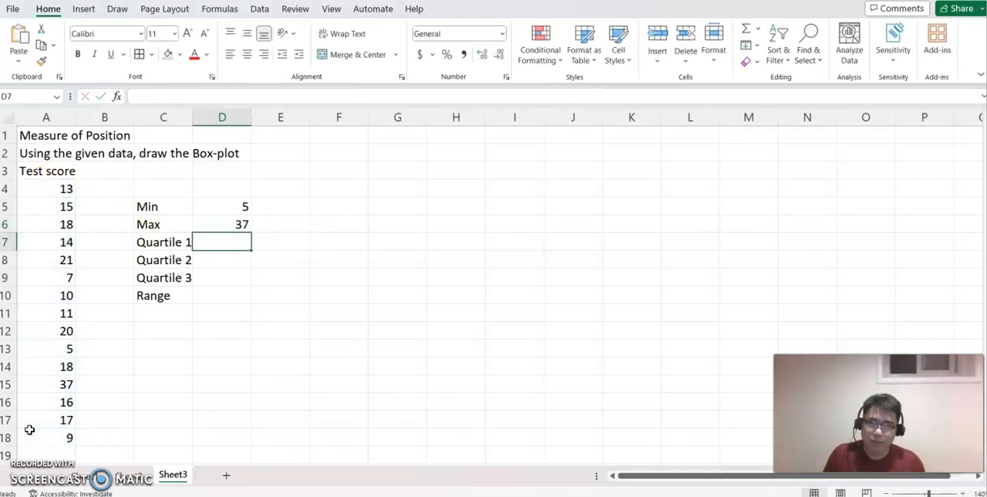
mouse_move(213, 307)
text(=)
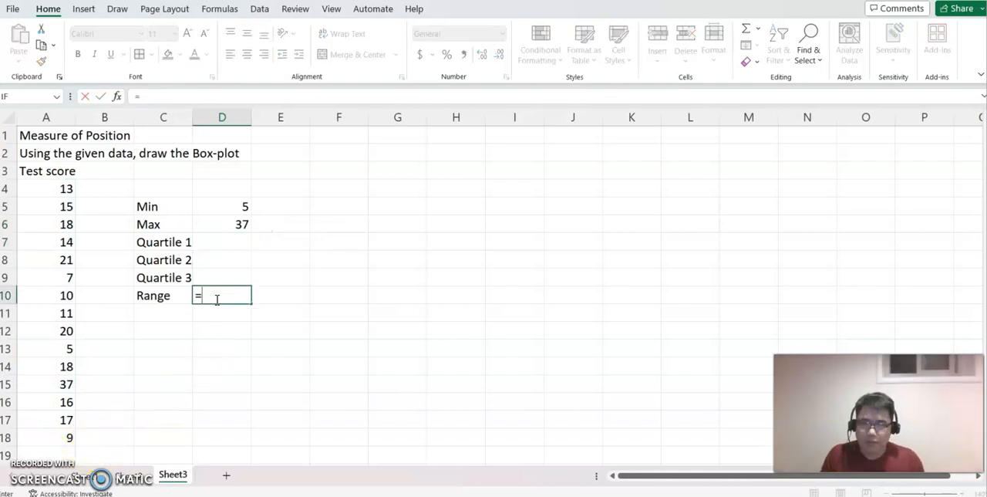
click(222, 224)
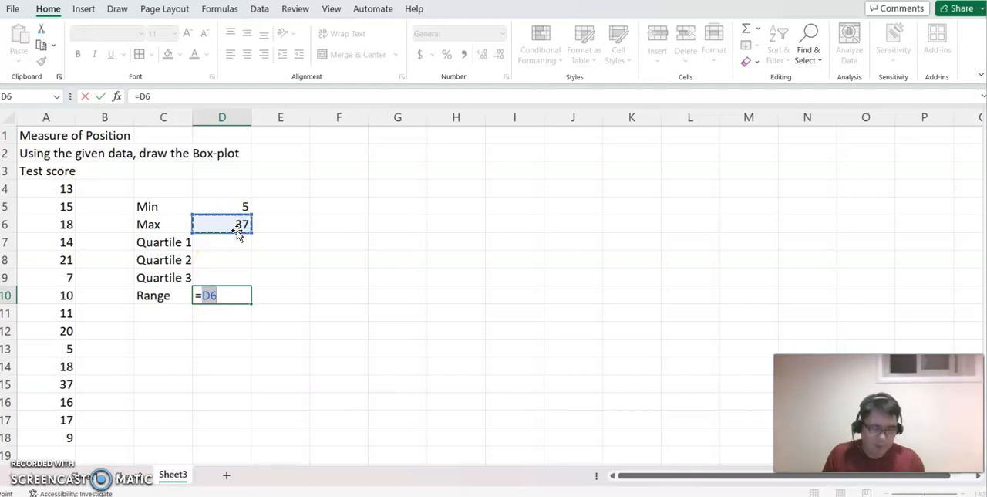
click(222, 206)
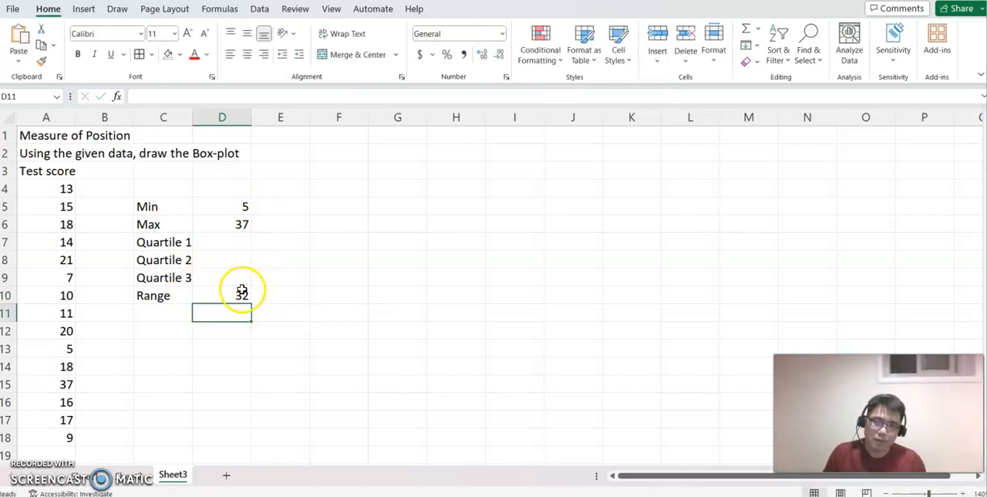
mouse_move(226, 246)
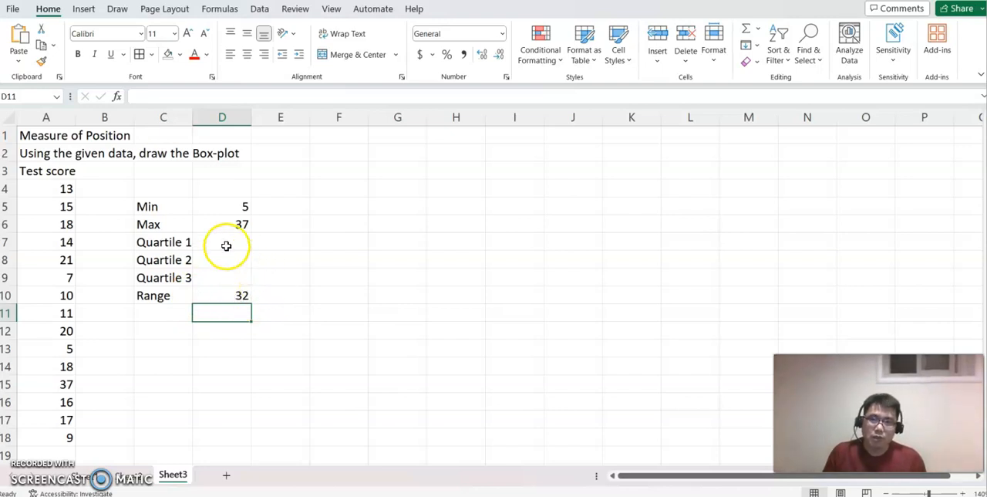
Enter =QUARTILE(A4:A18,1) in D7 for the first quartile, 10.5
click(223, 241)
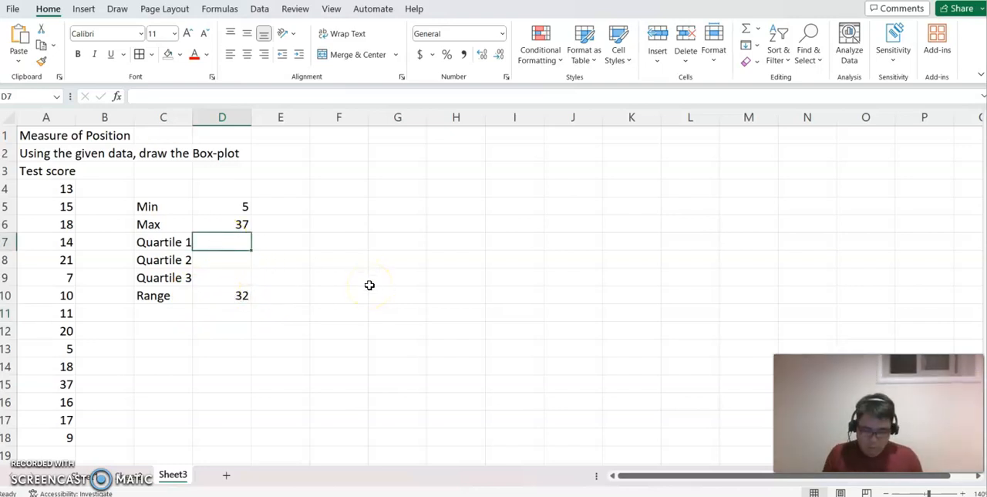
text(=)
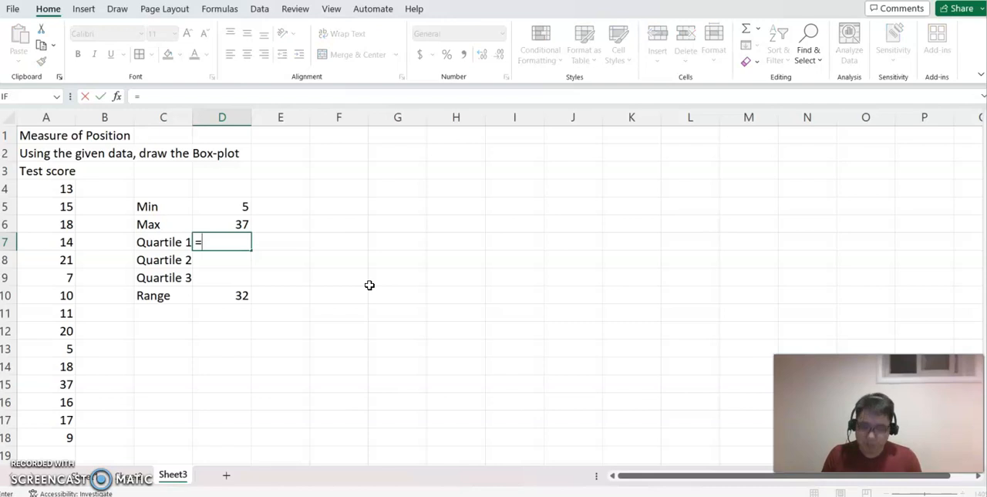
text(qua)
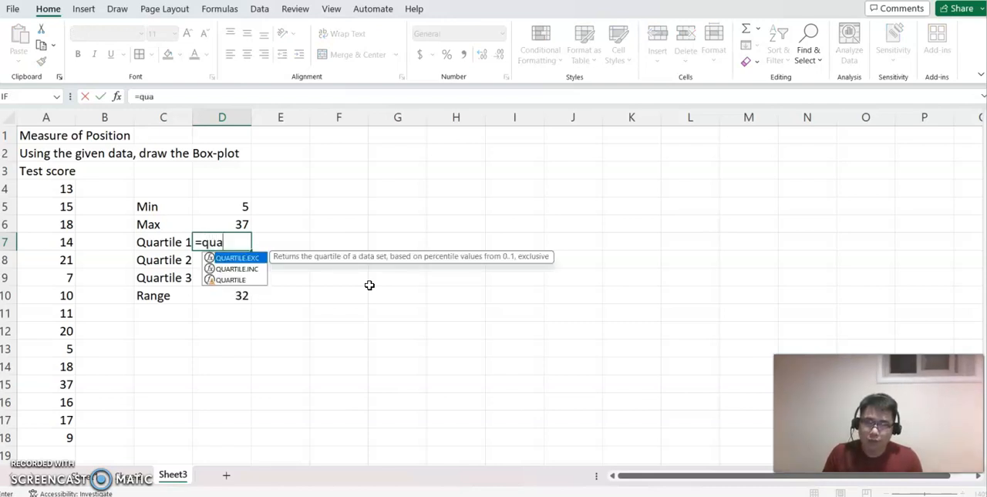
text(r)
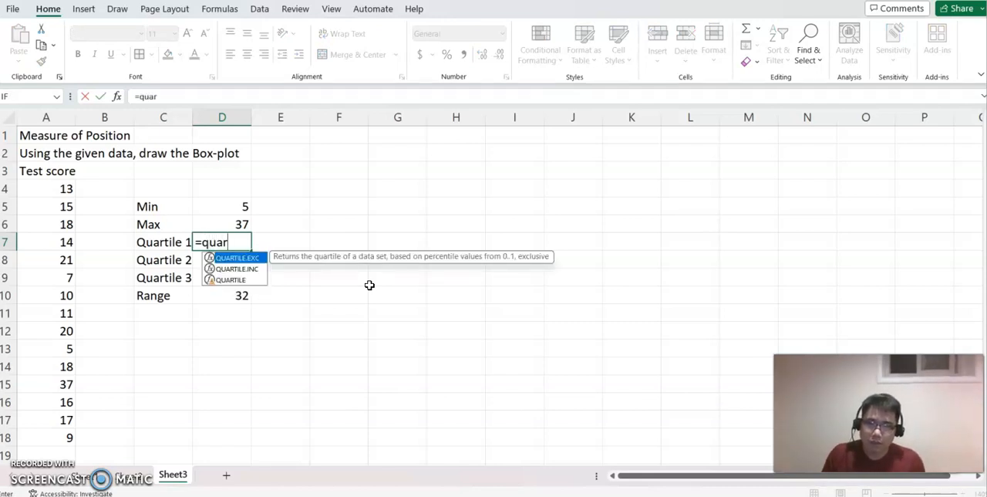
mouse_move(227, 285)
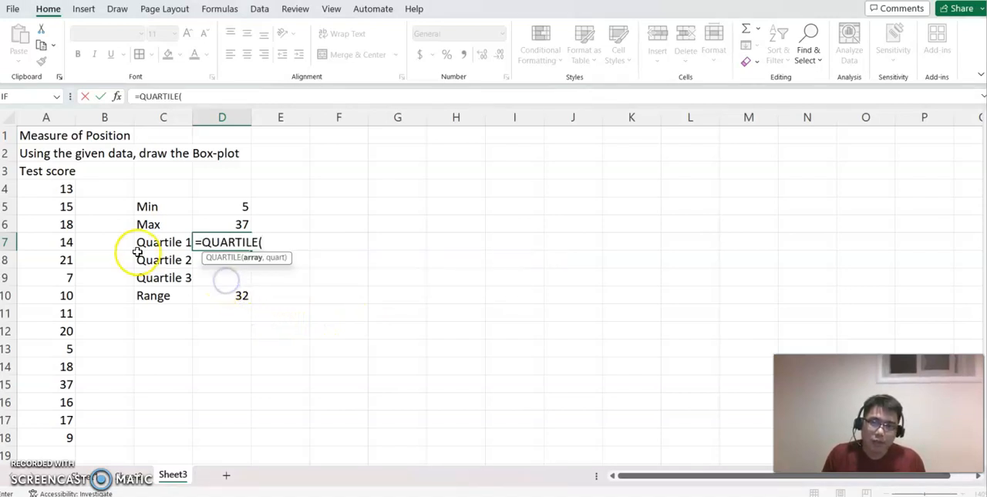
drag(66, 188, 66, 419)
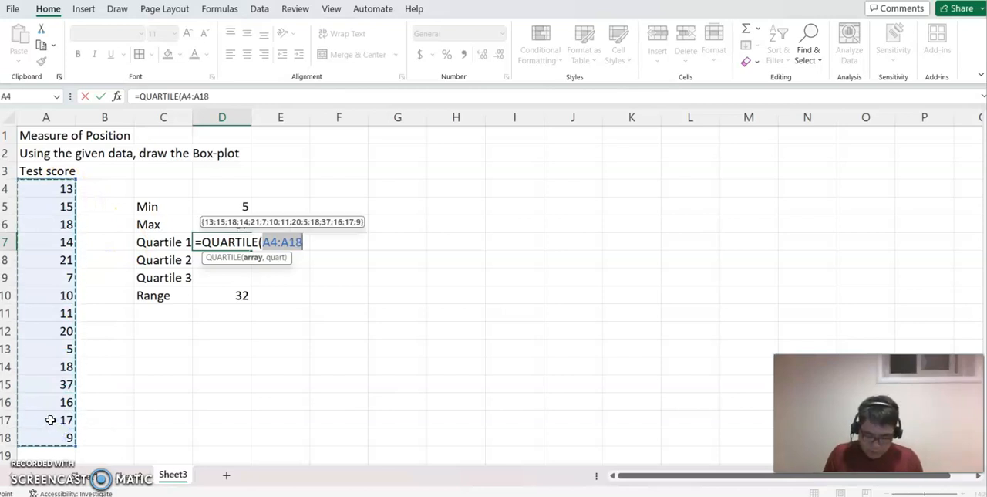
text(,1))
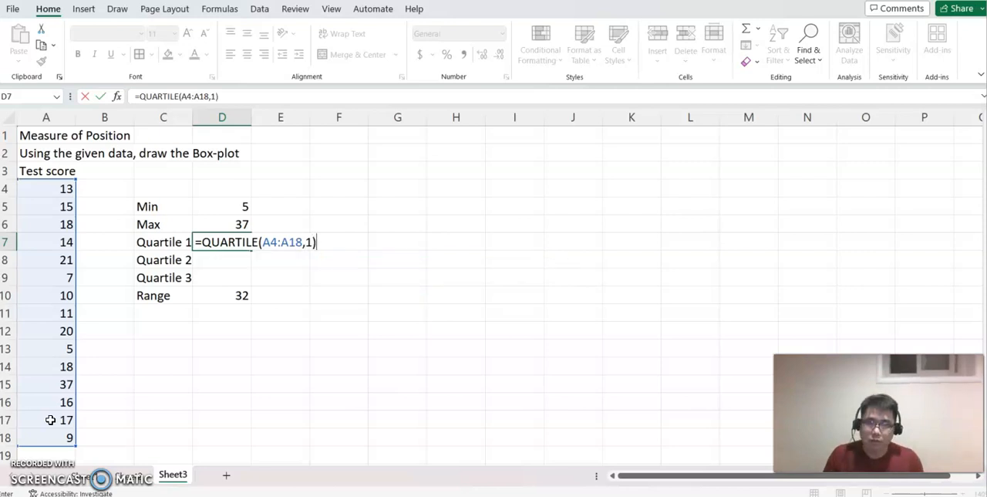
key(Return)
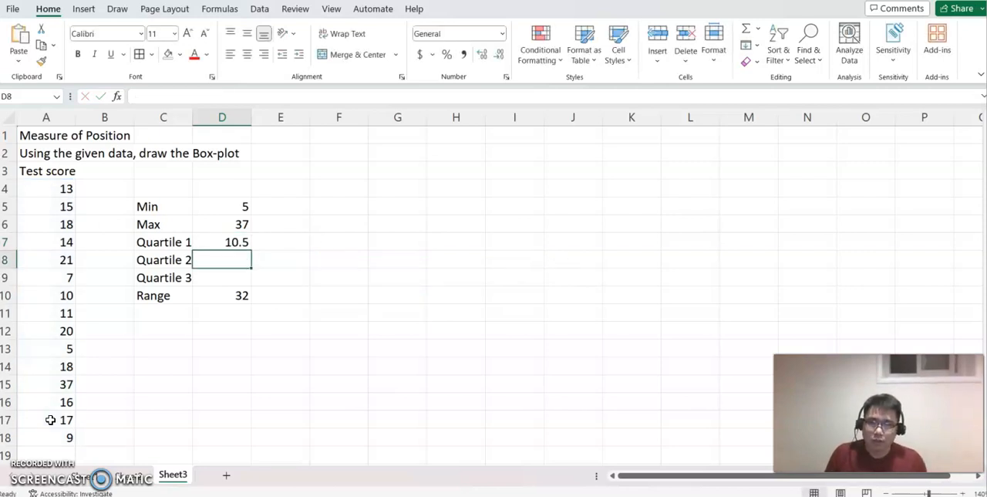
Enter =QUARTILE(A4:A18,2) in D8 for the median, 15
text(=)
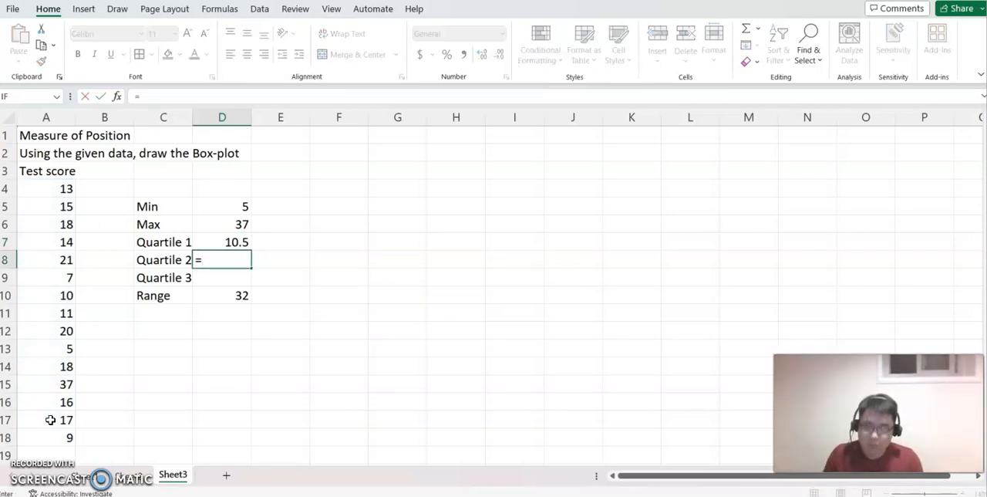
text(quar)
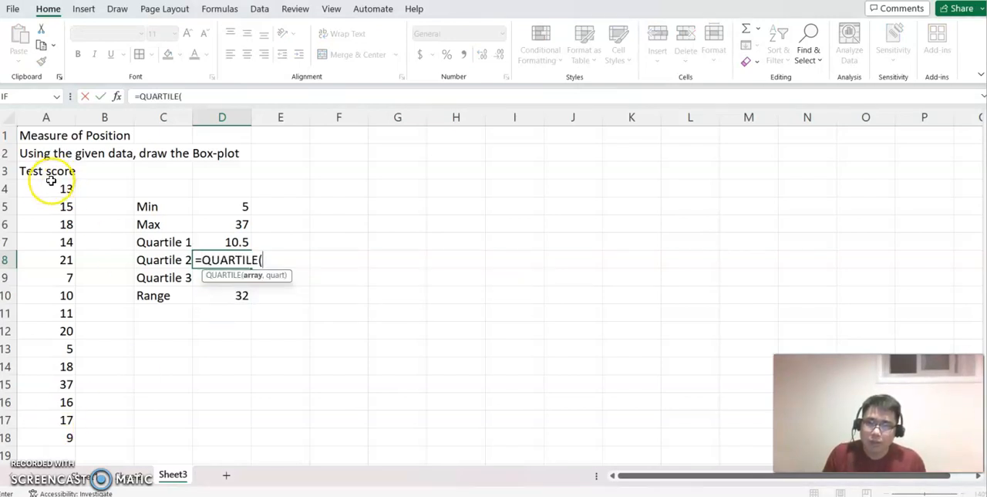
drag(45, 188, 45, 438)
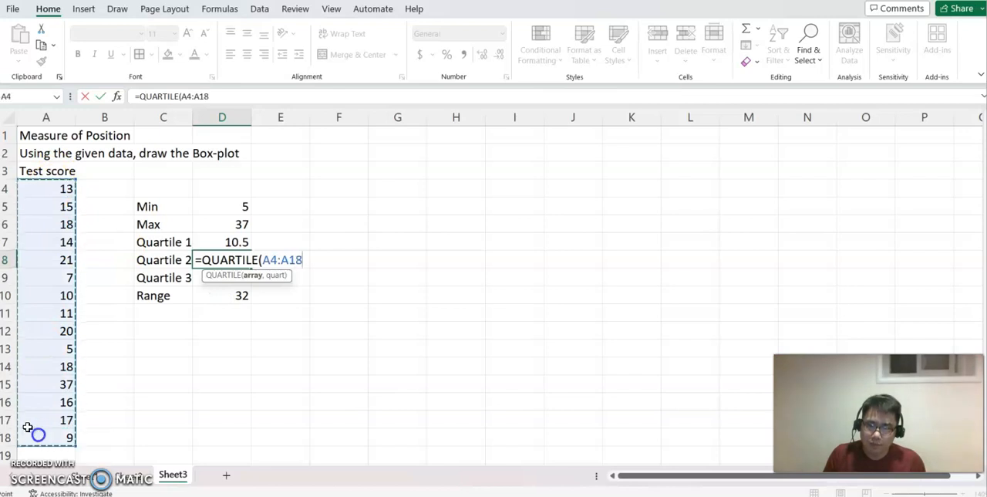
text(,2)
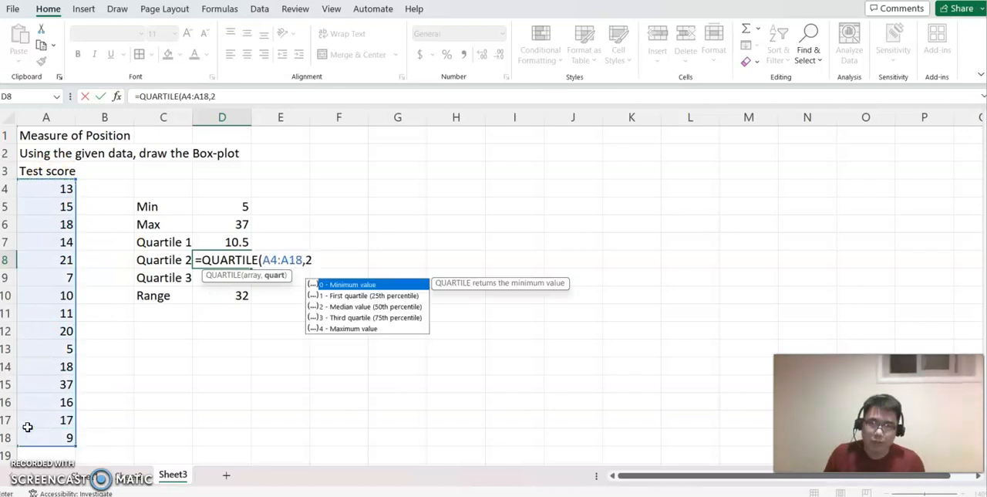
key(Return)
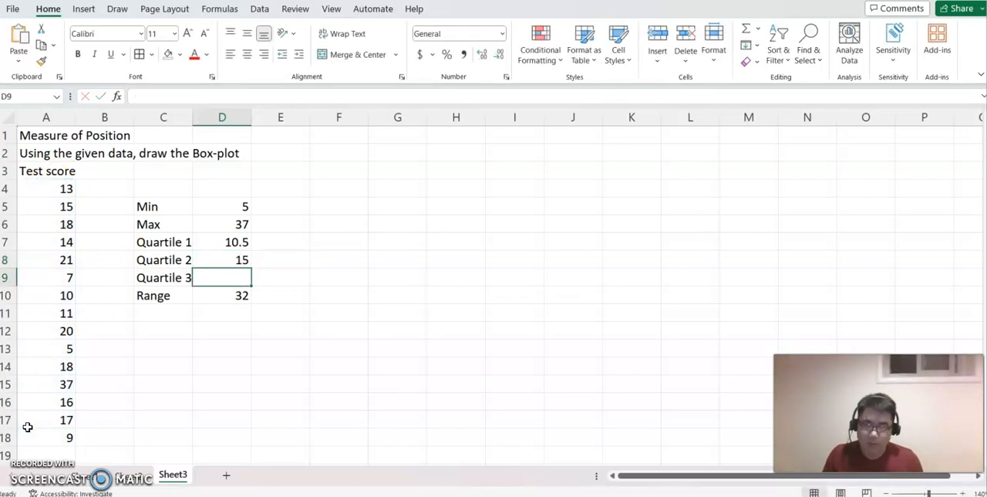
Enter =QUARTILE(A4:A18,3) in D9, giving a third quartile of 18
text(=quar)
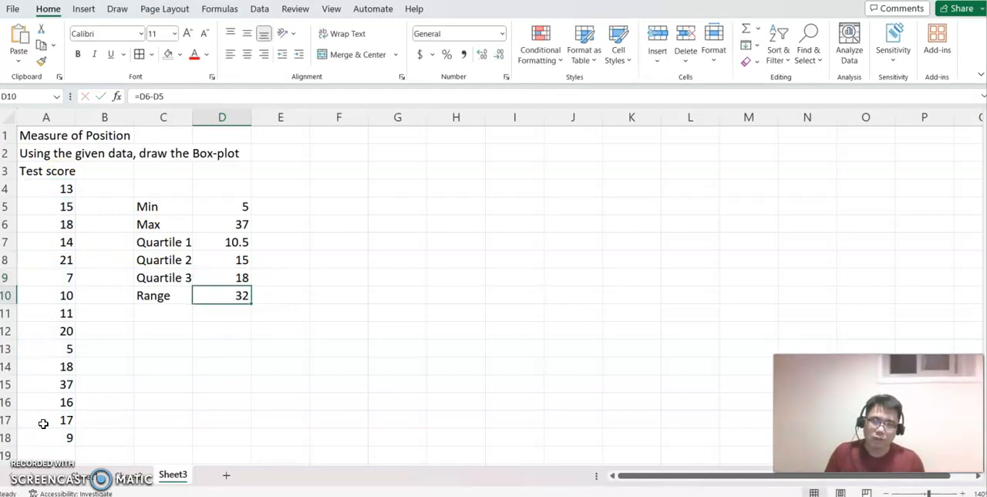
mouse_move(294, 270)
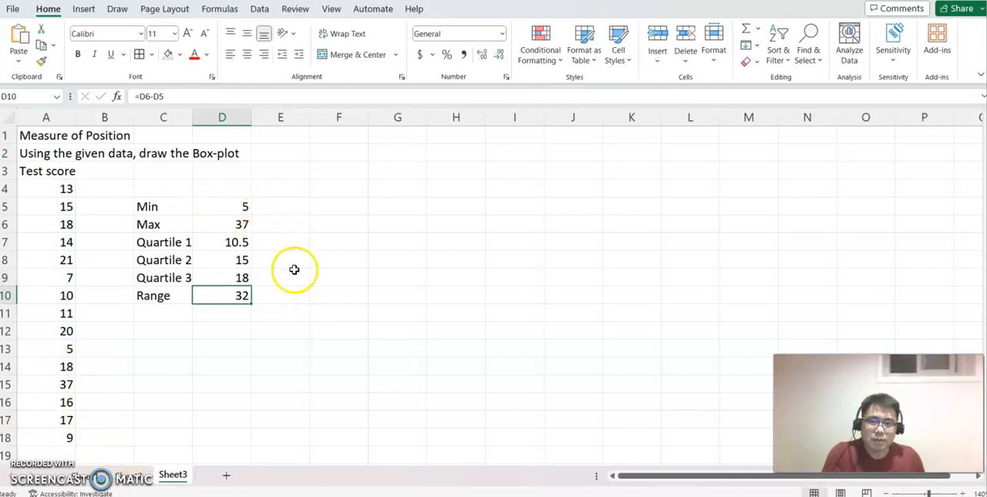
mouse_move(262, 196)
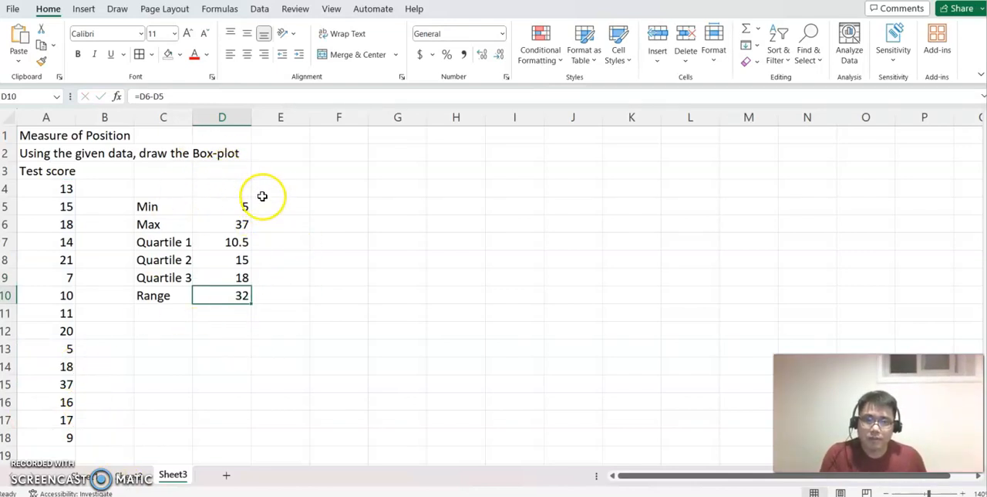
mouse_move(288, 321)
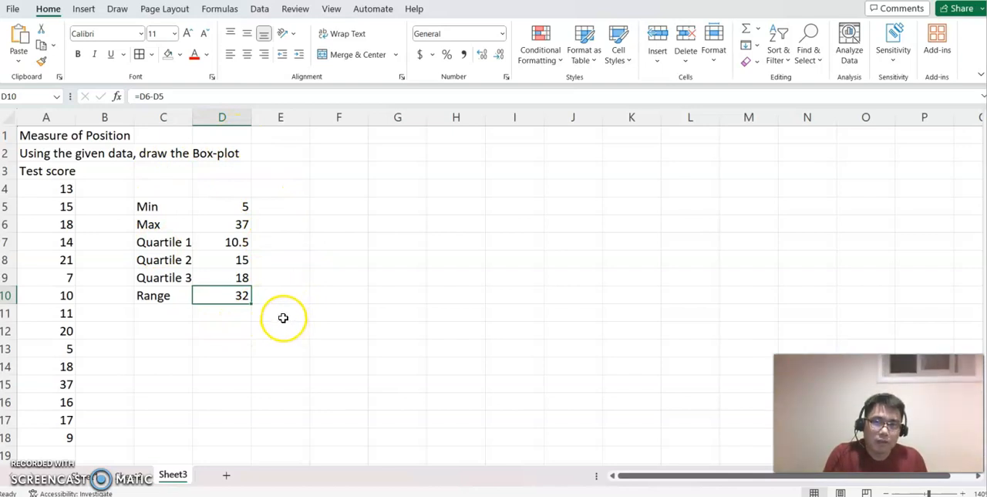
mouse_move(284, 305)
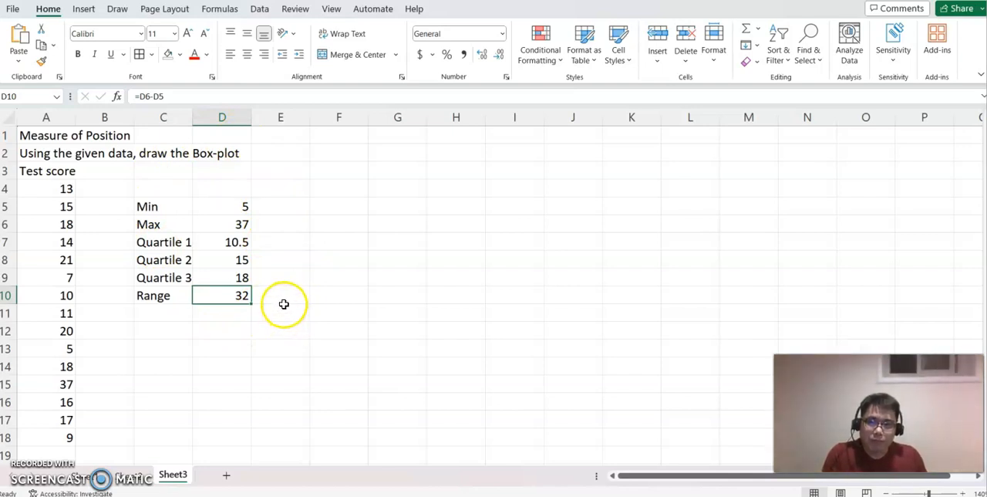
mouse_move(254, 309)
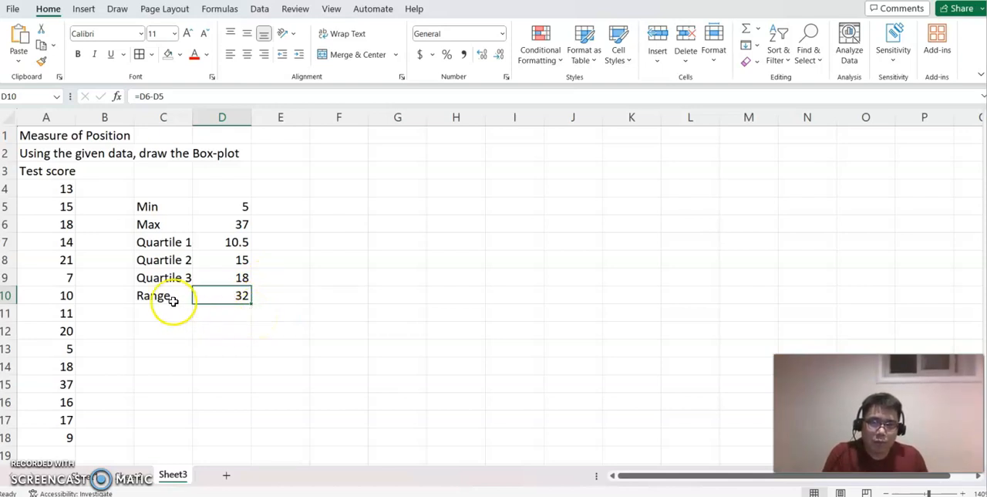
mouse_move(247, 191)
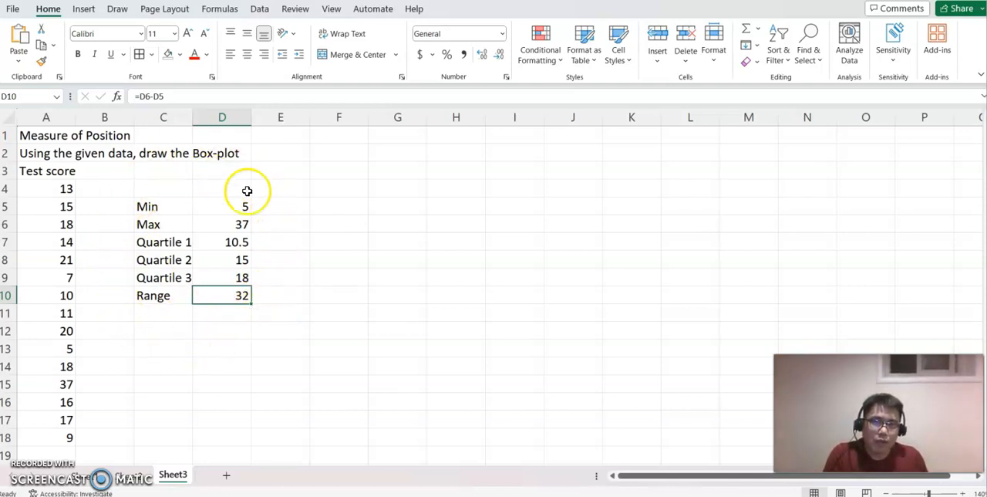
mouse_move(262, 324)
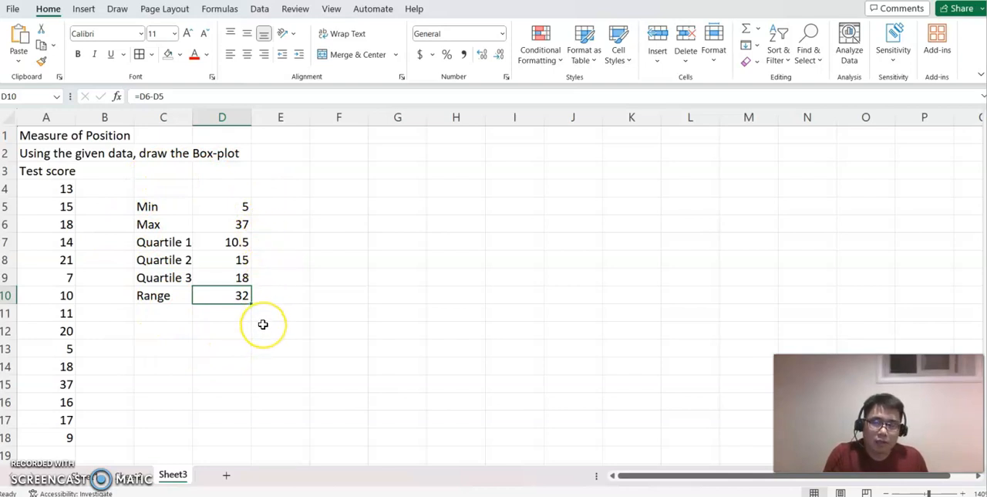
mouse_move(263, 324)
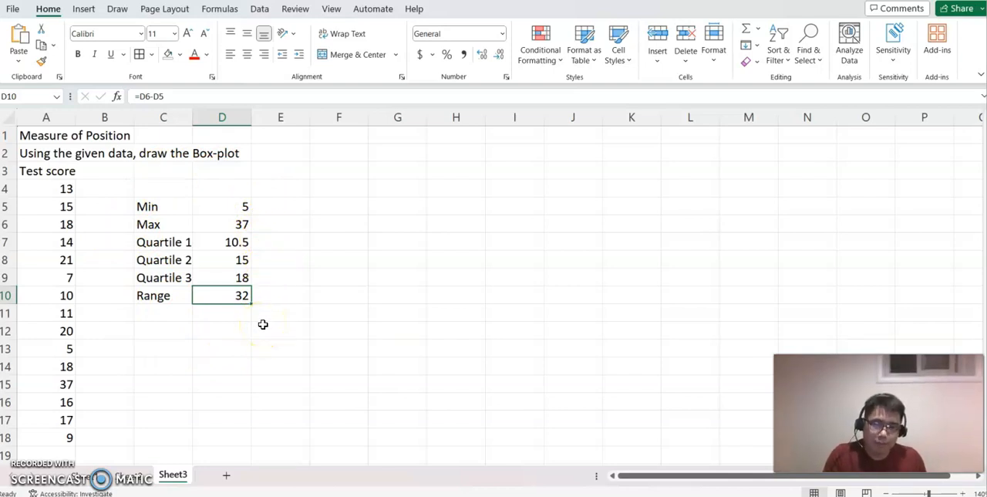
mouse_move(262, 330)
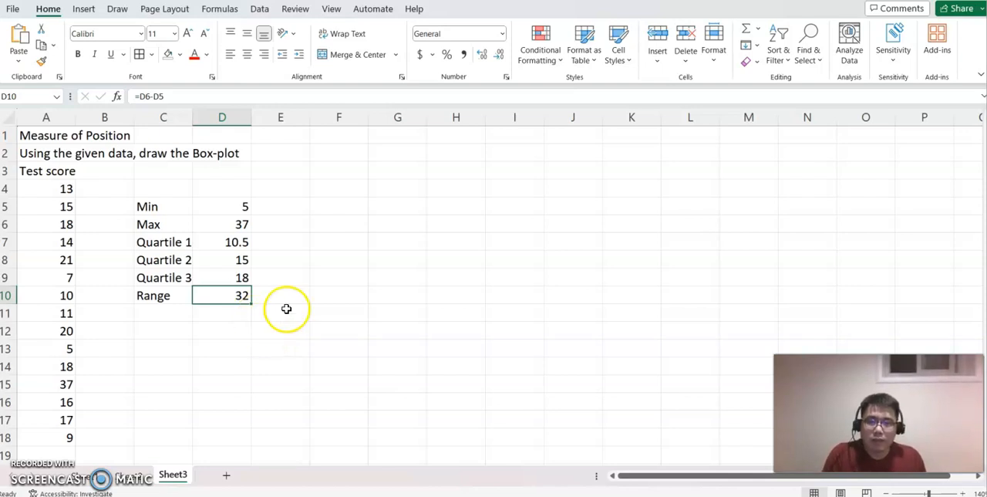
mouse_move(122, 200)
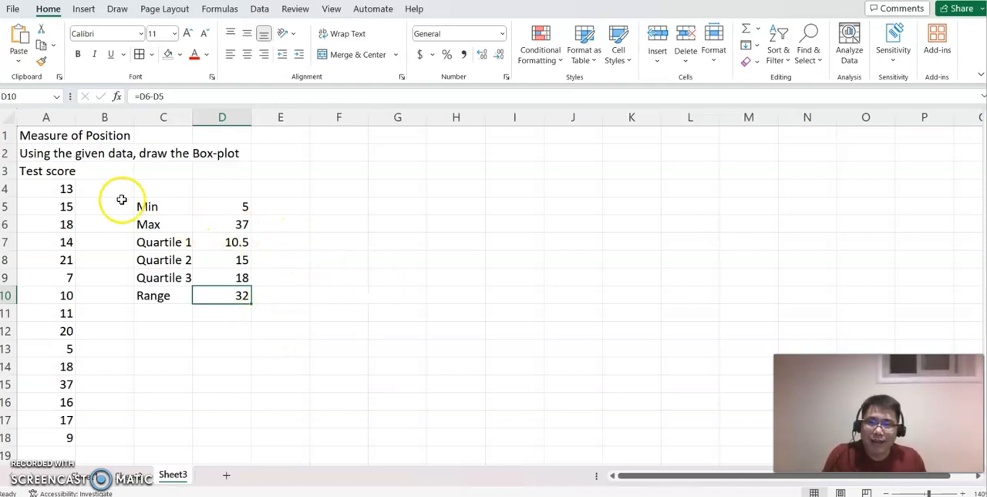
Select scores A4:A18 and add a Box & Whisker chart from All Charts
drag(46, 188, 46, 438)
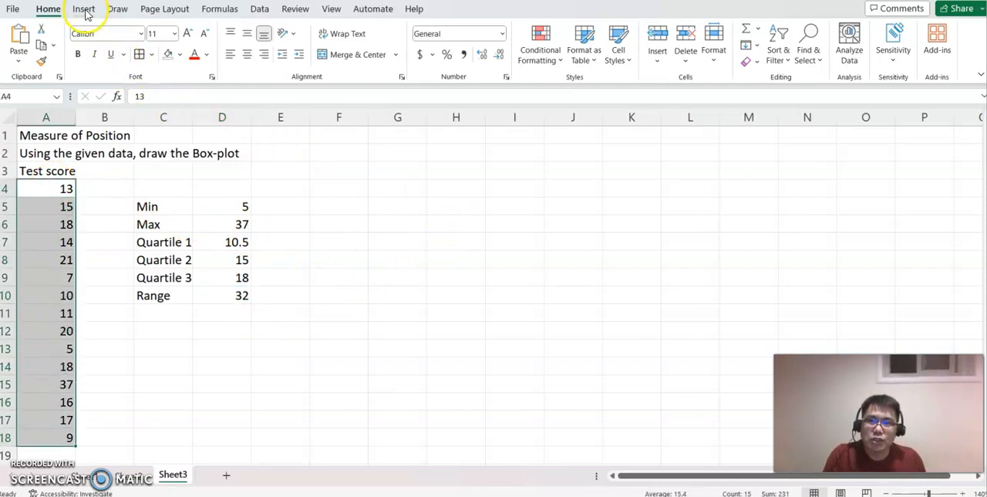
click(83, 9)
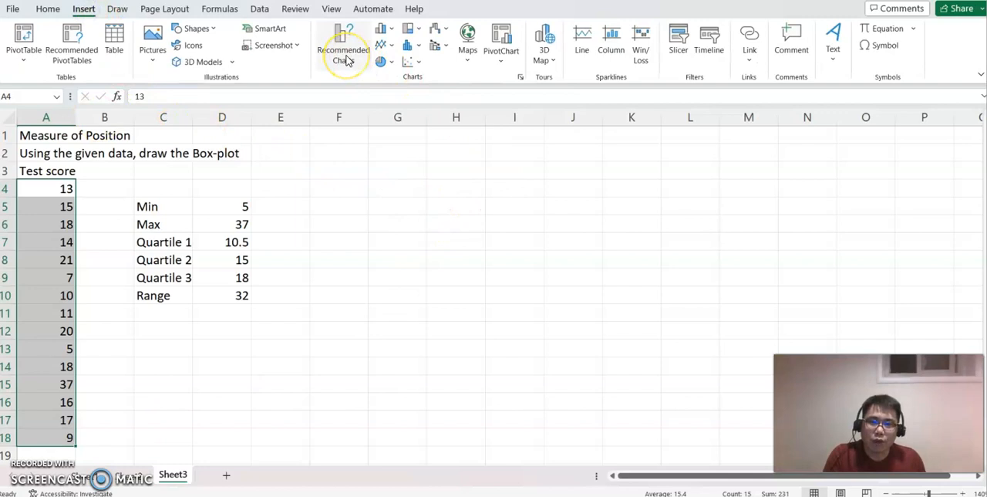
click(343, 42)
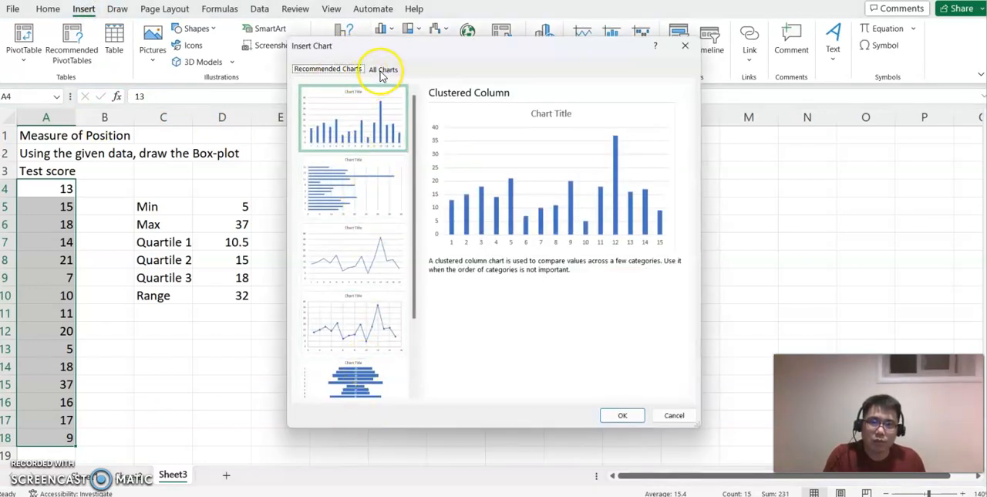
click(384, 69)
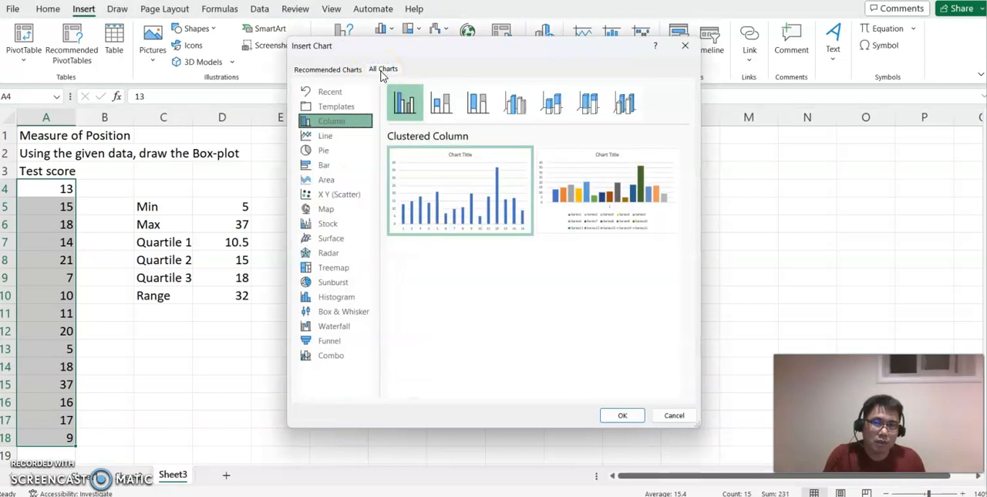
mouse_move(451, 320)
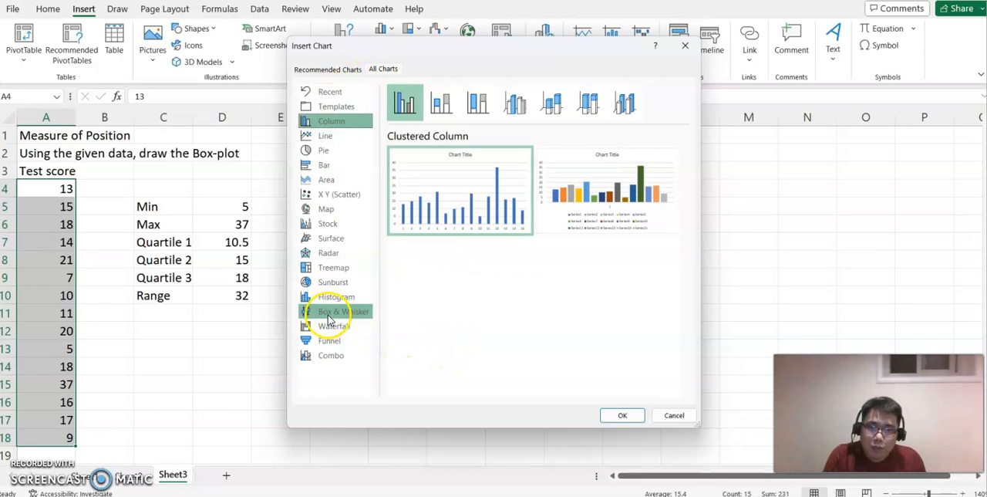
click(339, 311)
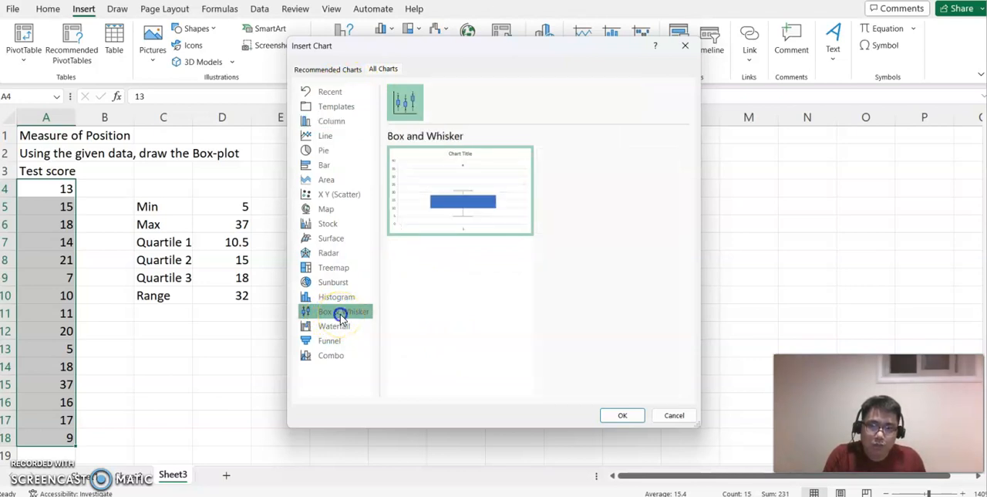
click(622, 415)
text(B)
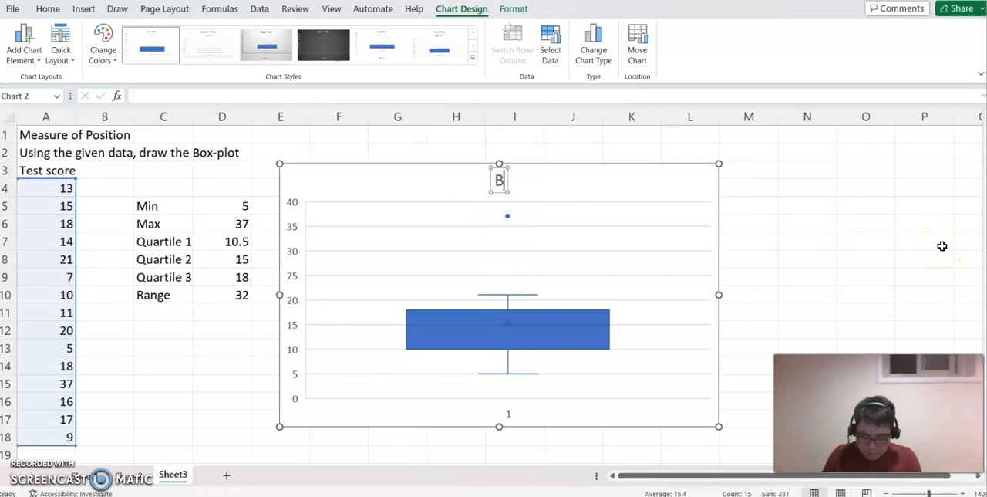
text(ox-plot)
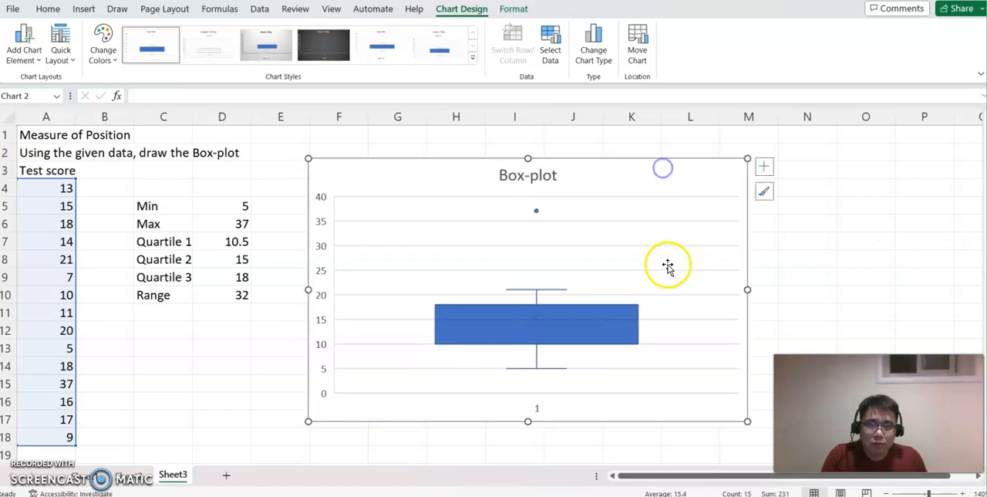
mouse_move(466, 255)
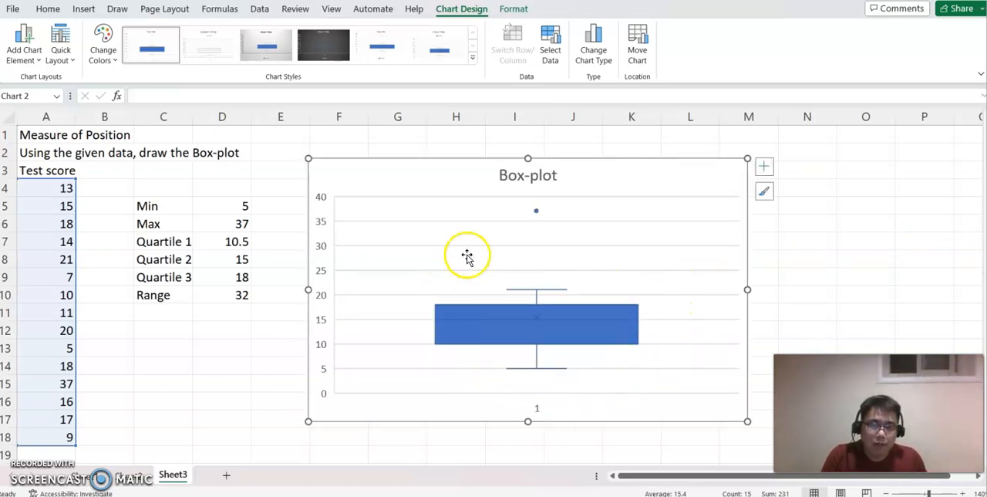
mouse_move(622, 353)
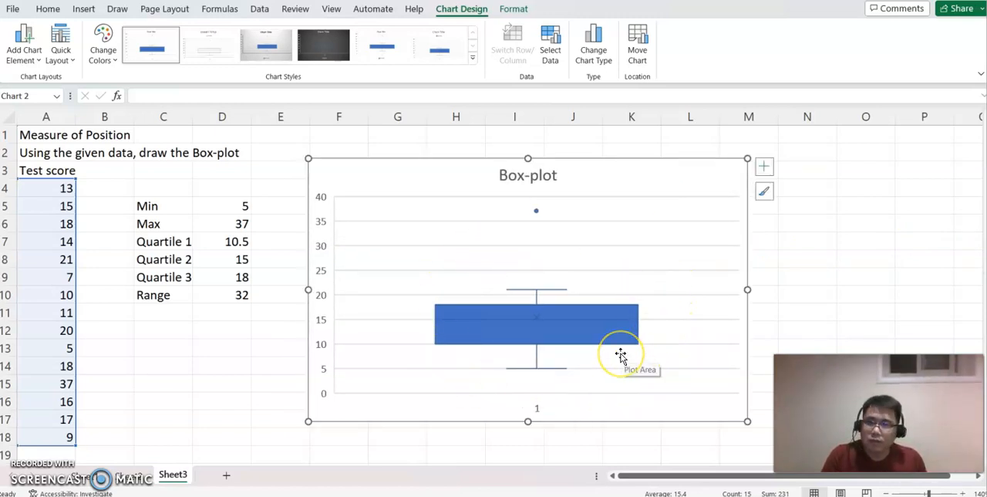
mouse_move(577, 333)
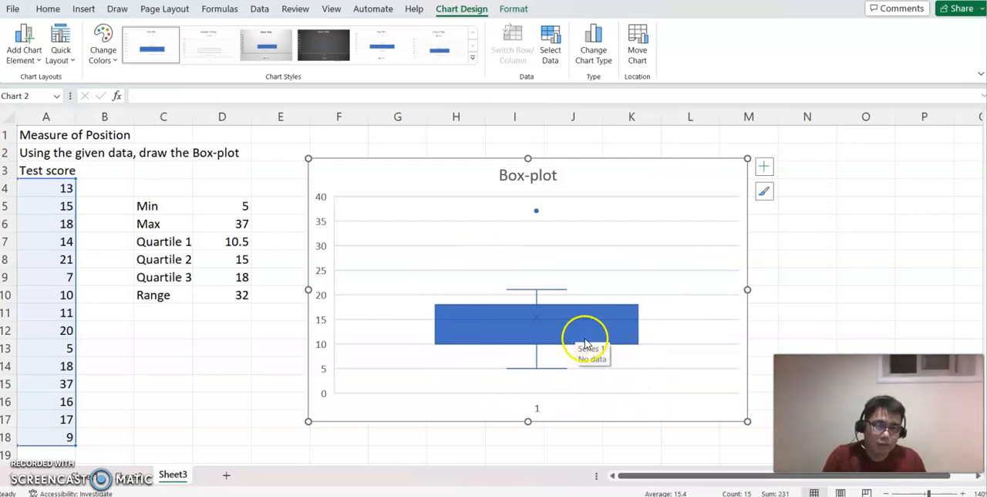
mouse_move(571, 339)
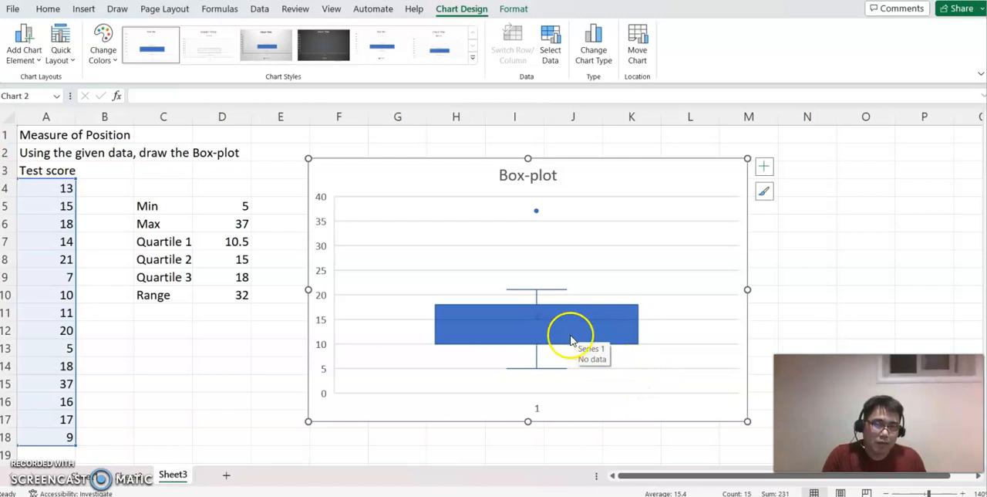
Add data labels to the box plot and set Quartile Calculation to Inclusive median
right_click(571, 332)
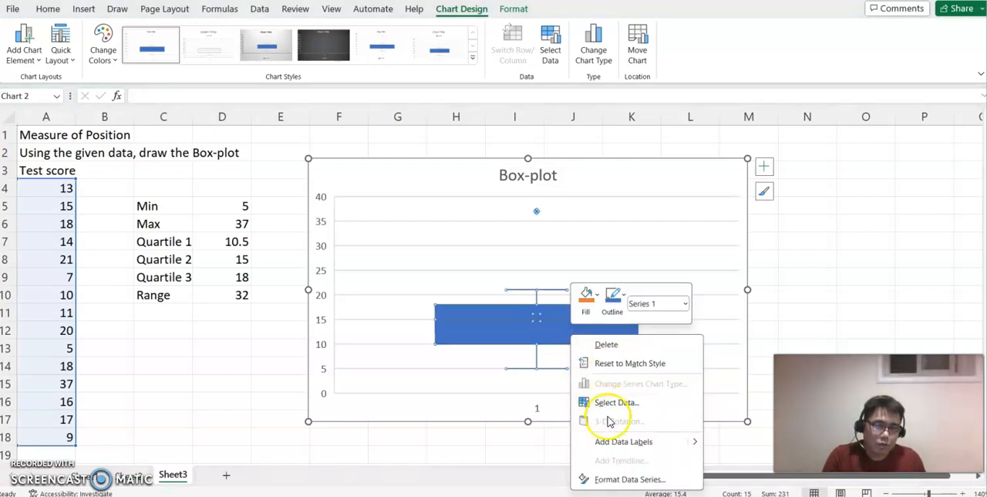
mouse_move(617, 447)
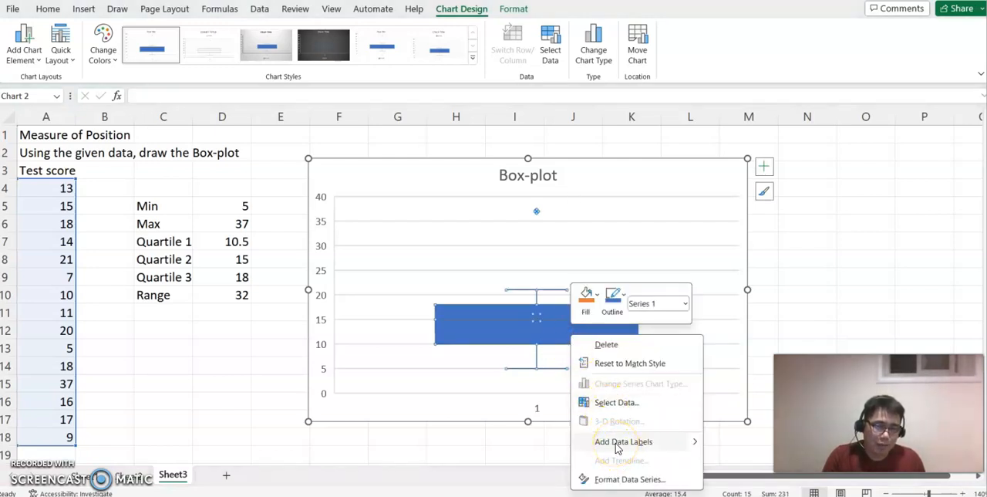
click(624, 441)
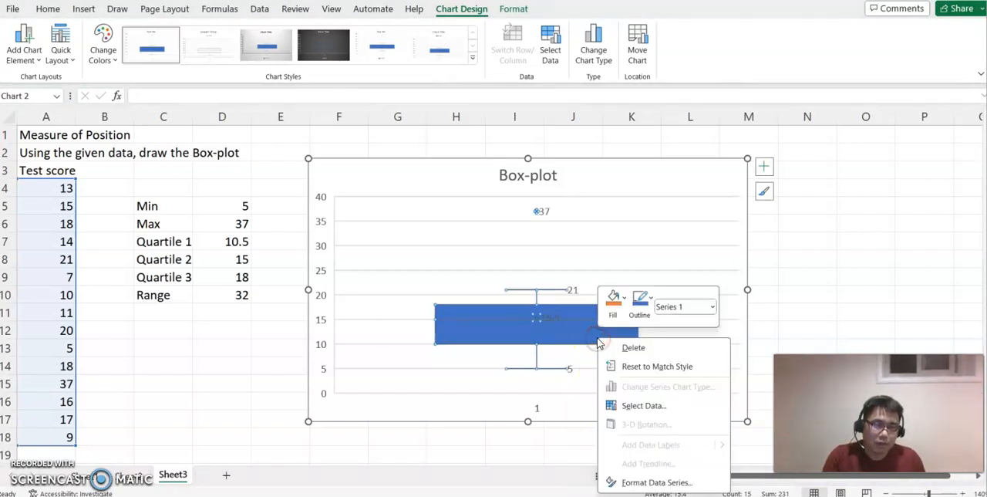
mouse_move(636, 482)
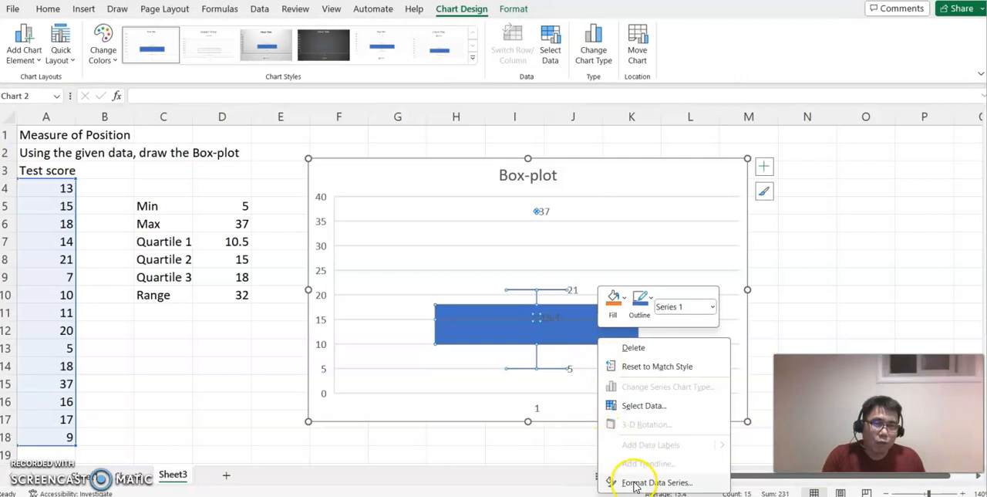
click(657, 482)
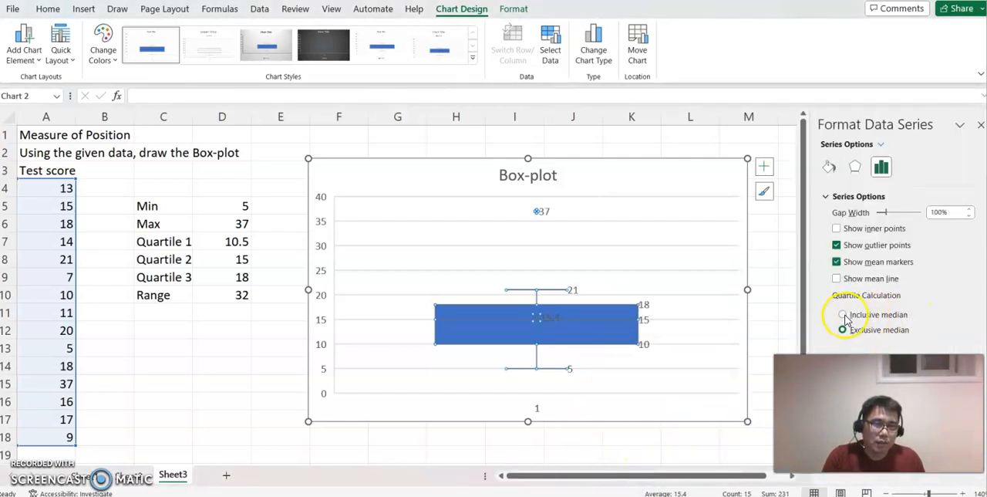
click(843, 315)
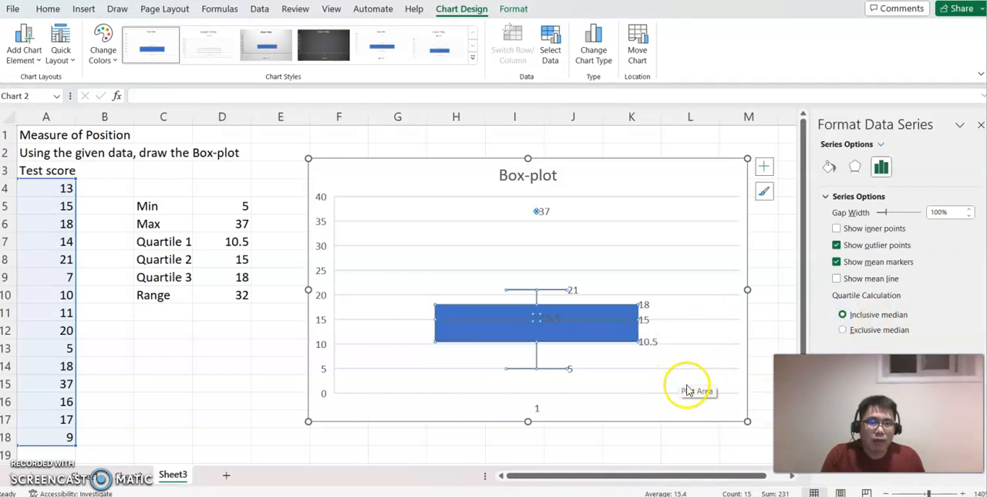
mouse_move(571, 374)
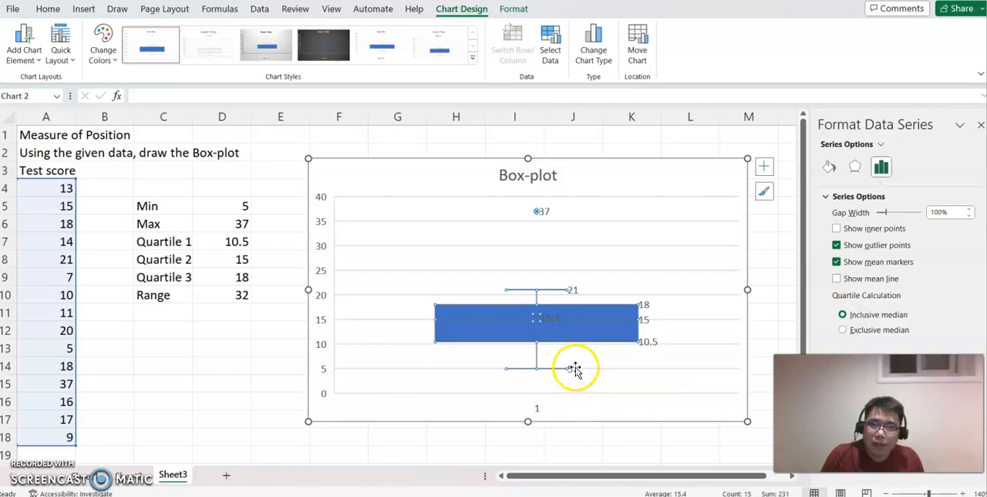
mouse_move(632, 340)
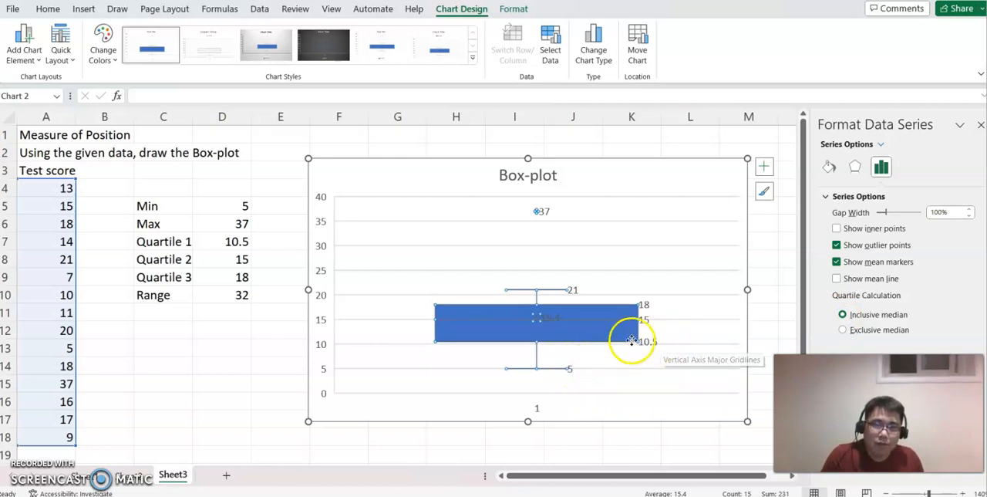
mouse_move(652, 324)
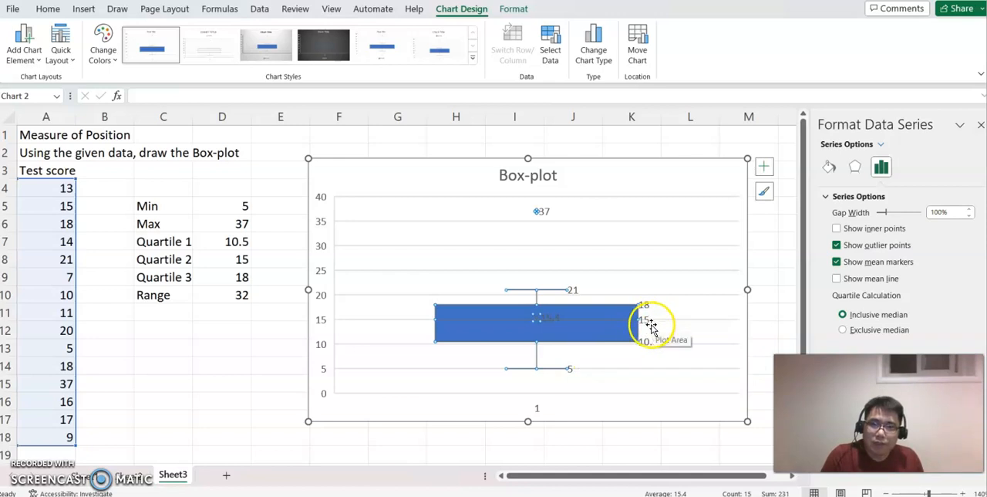
mouse_move(644, 299)
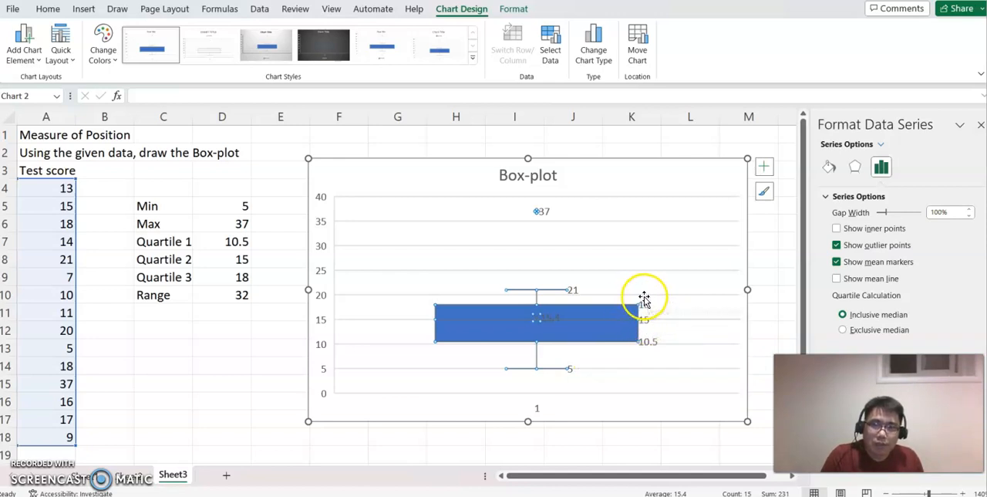
mouse_move(533, 230)
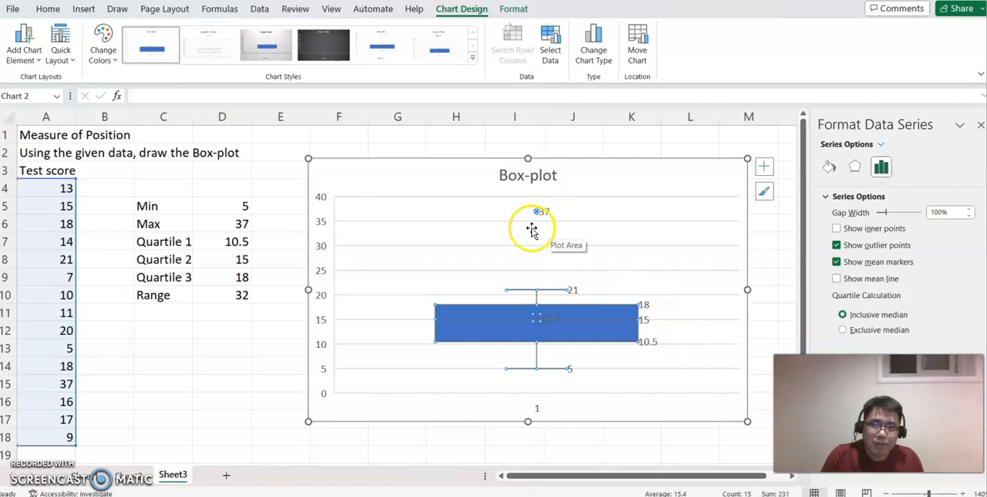
mouse_move(559, 248)
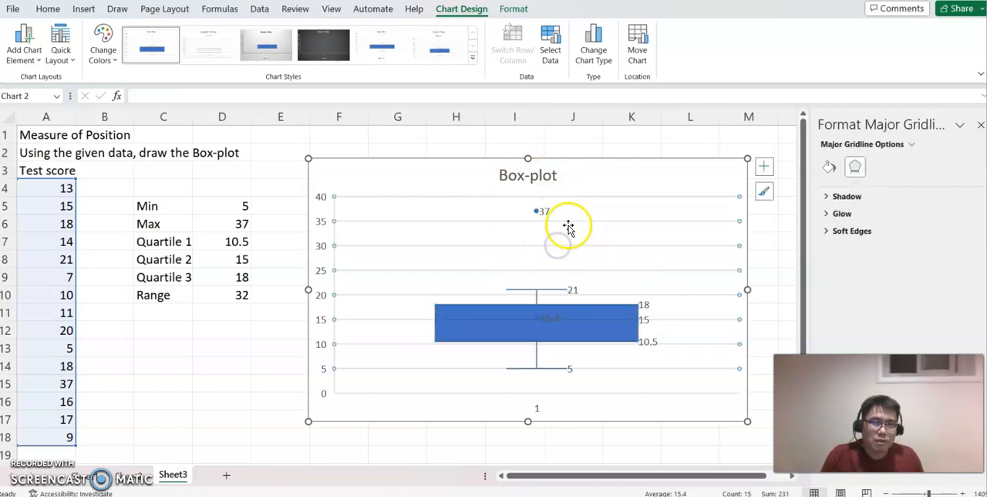
mouse_move(525, 249)
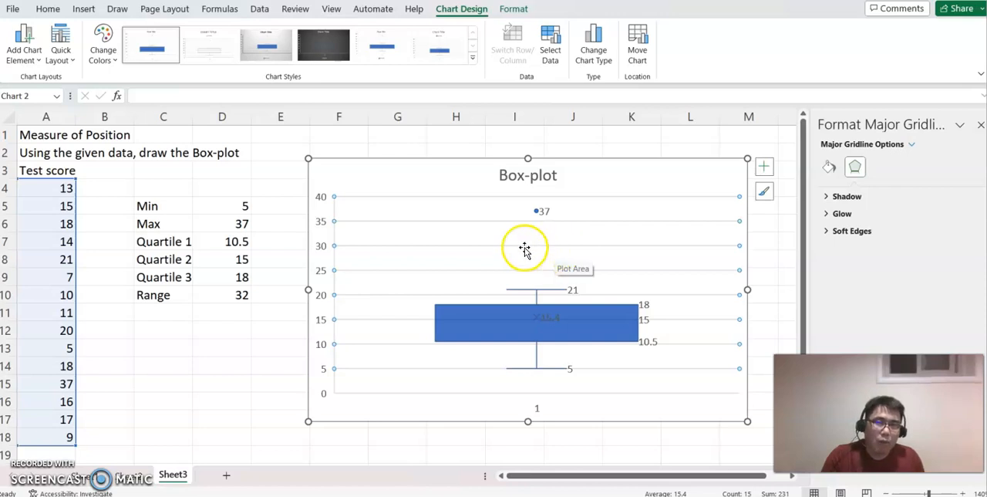
mouse_move(540, 237)
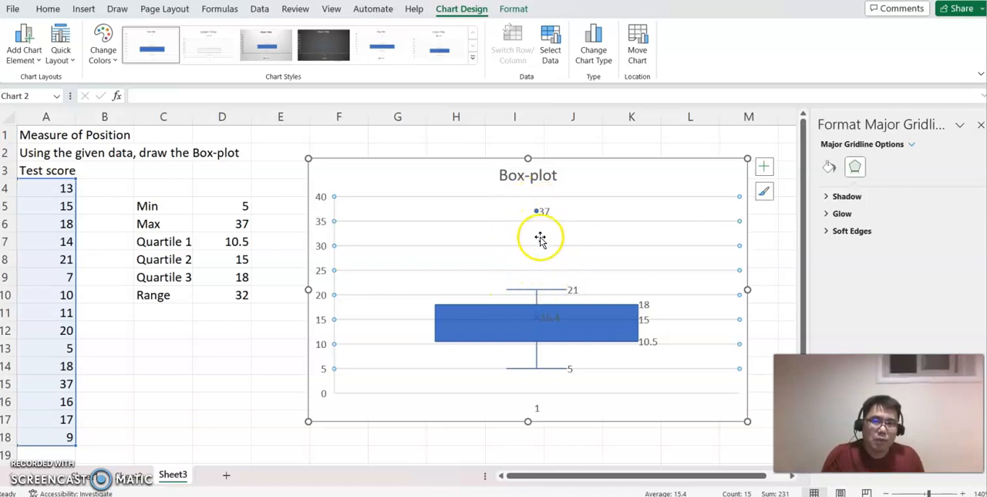
mouse_move(560, 223)
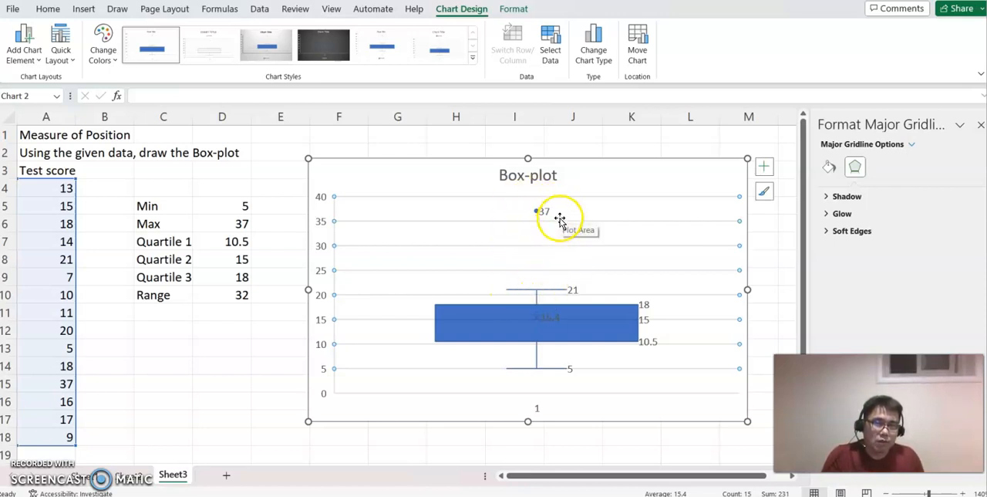
mouse_move(551, 242)
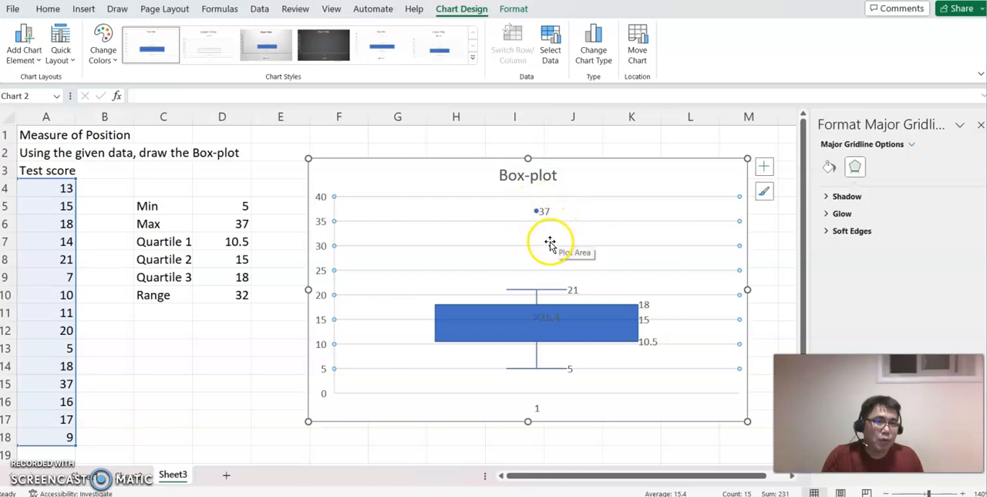
mouse_move(515, 206)
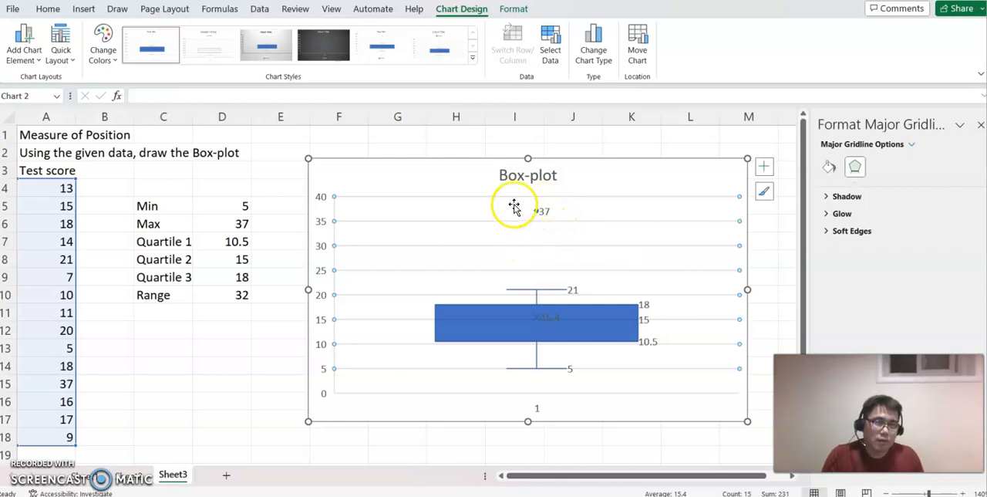
mouse_move(551, 231)
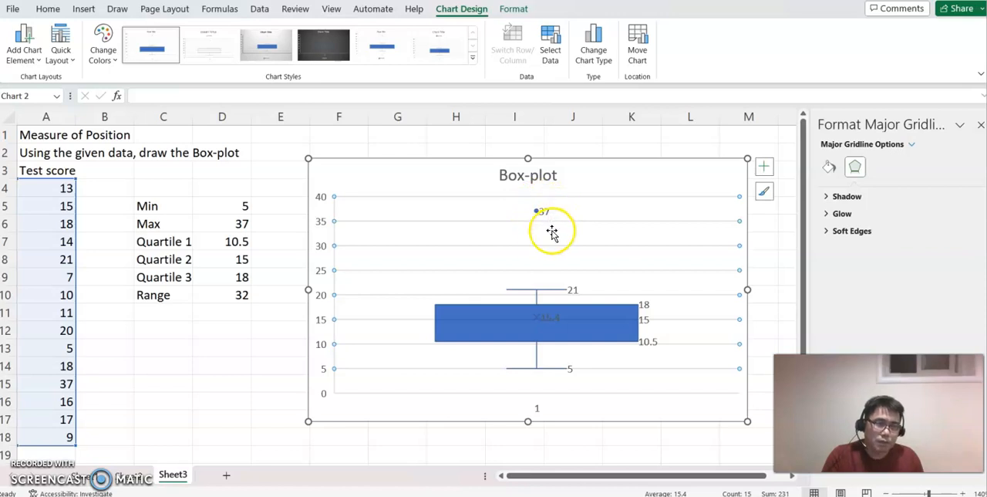
mouse_move(557, 230)
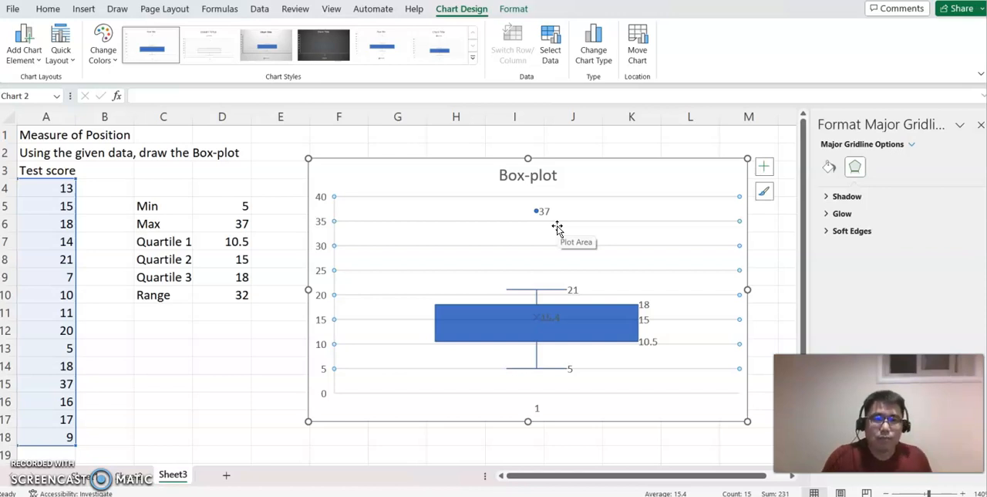
mouse_move(451, 263)
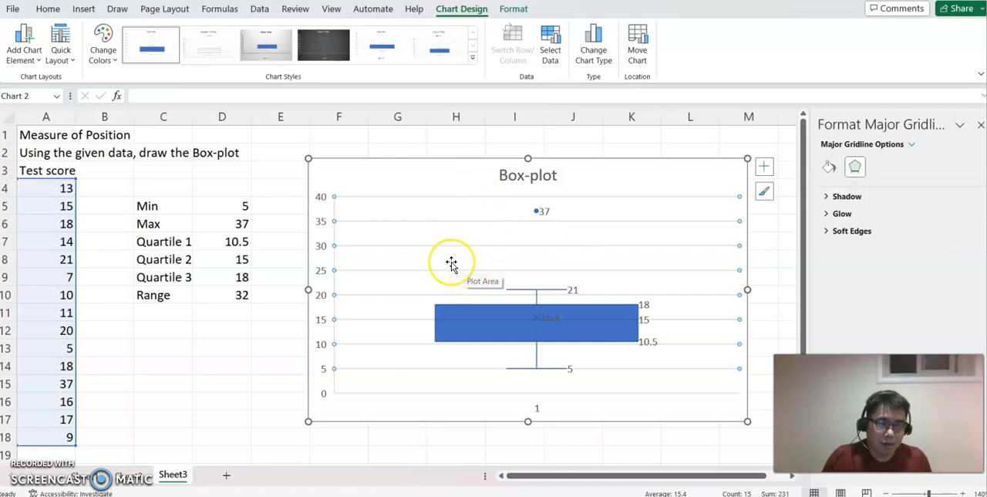
mouse_move(300, 283)
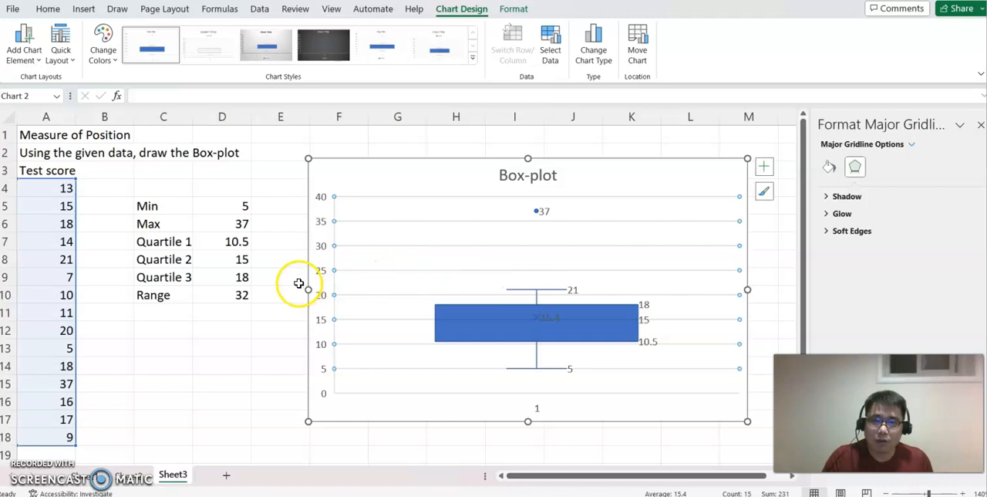
mouse_move(294, 265)
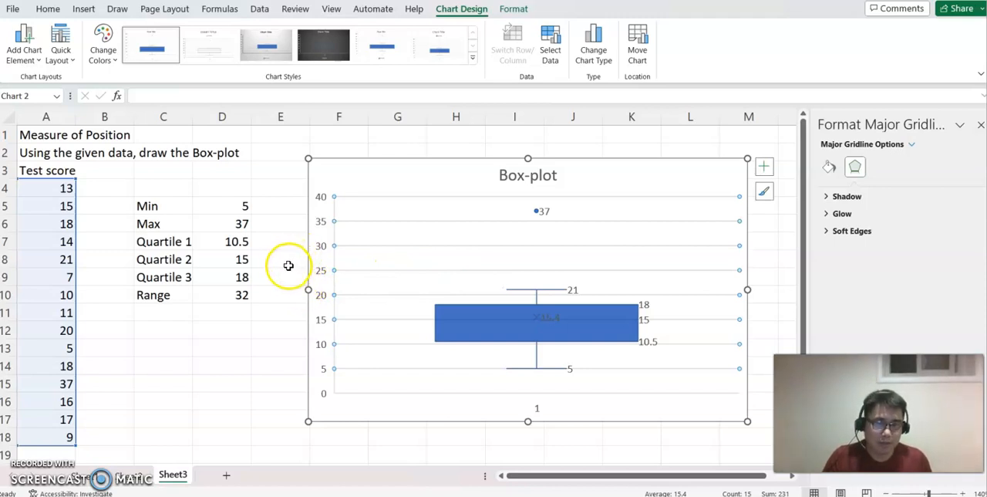
Click empty cell D13 to deselect the finished box plot
click(222, 348)
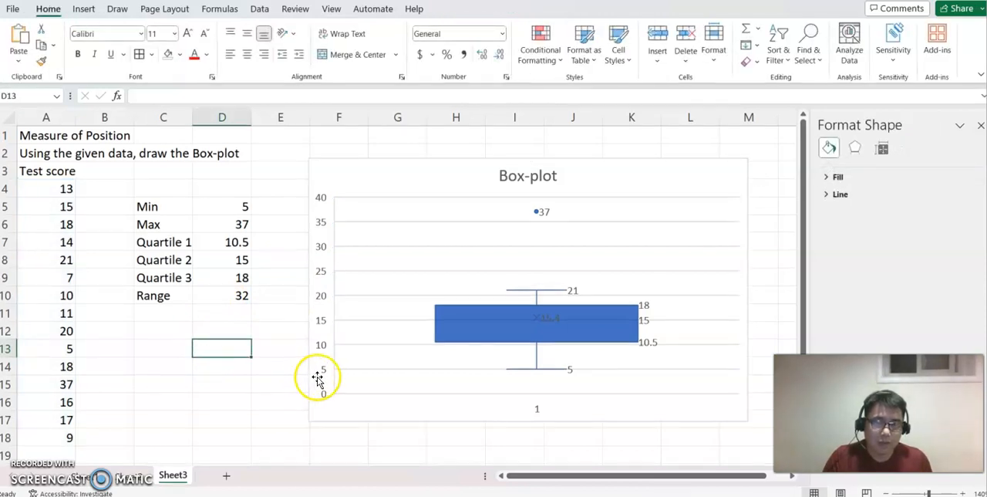
mouse_move(319, 369)
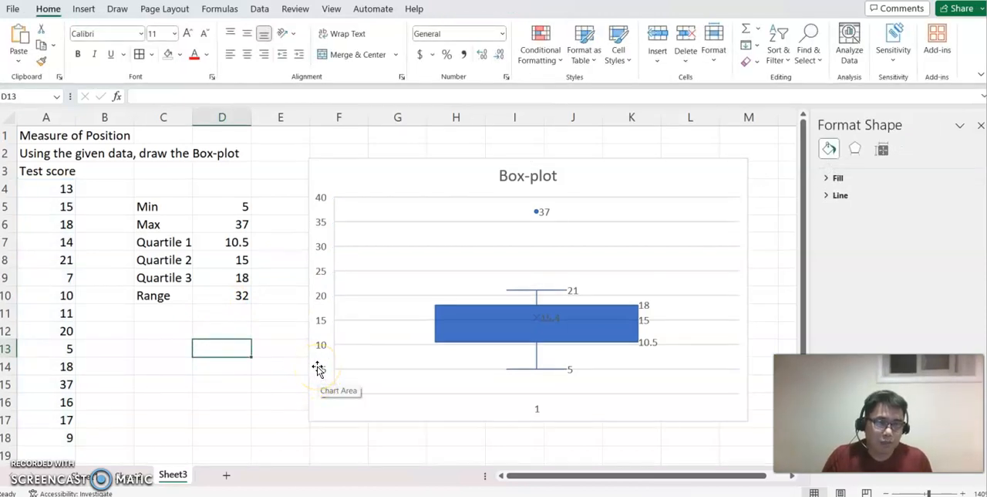